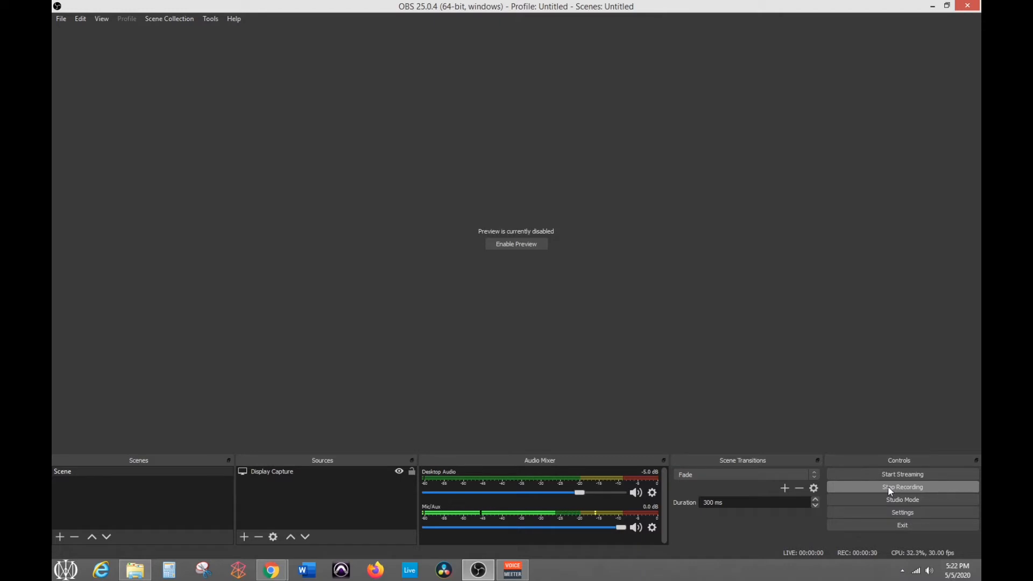
Bring the VoiceMeeter mixer forward over OBS from the taskbar
click(516, 244)
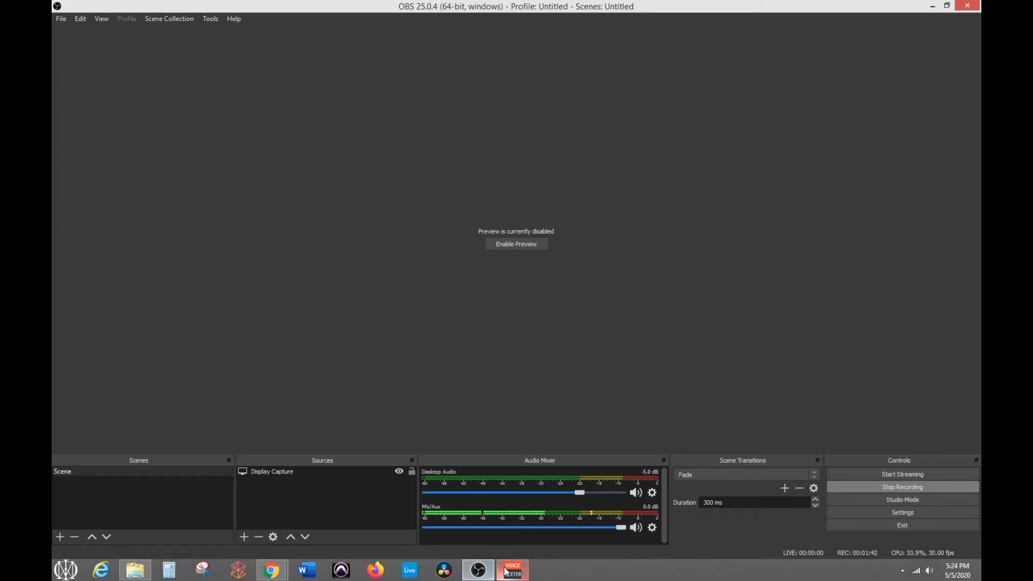
click(512, 569)
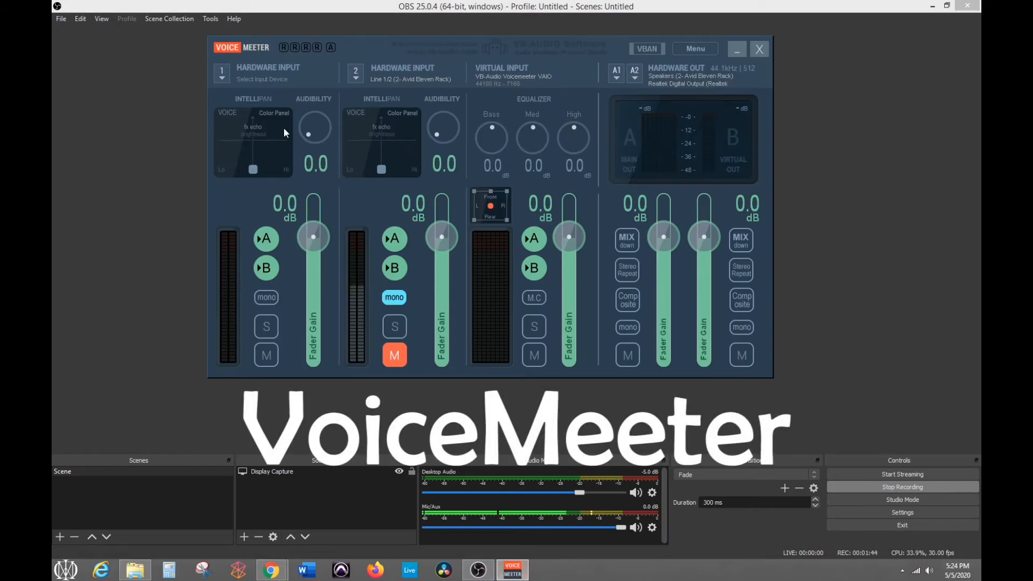
mouse_move(471, 152)
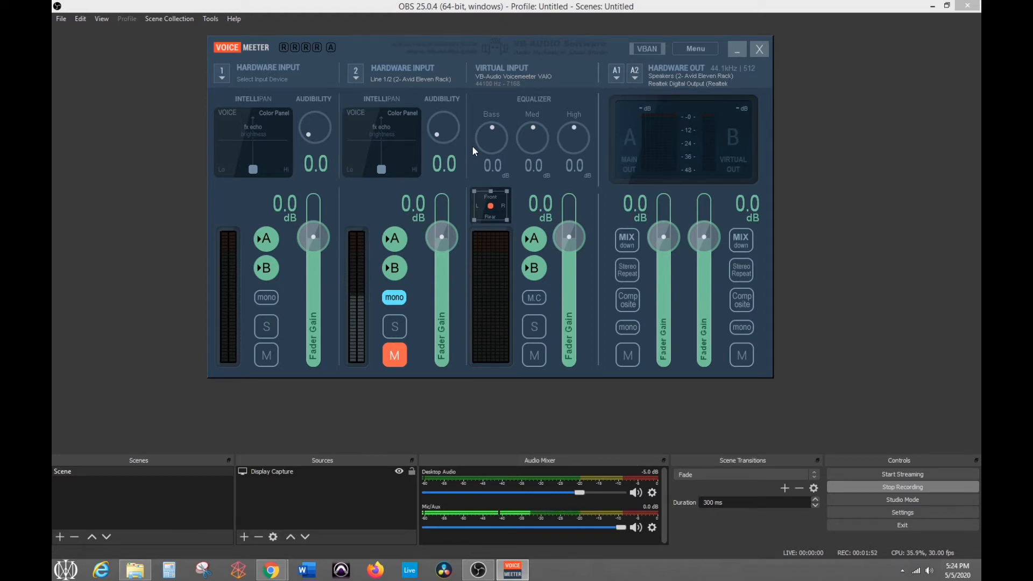
mouse_move(453, 436)
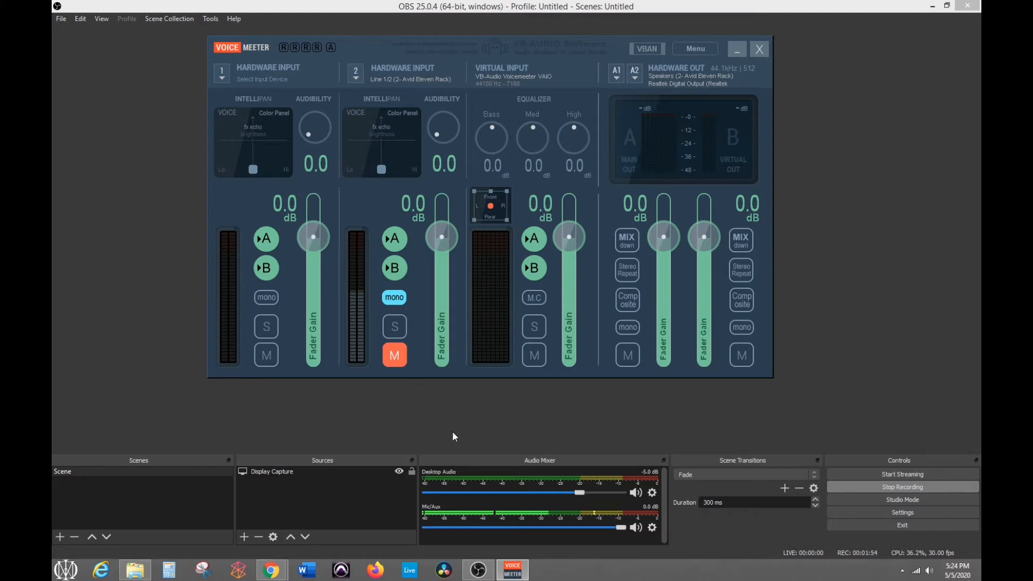
mouse_move(484, 441)
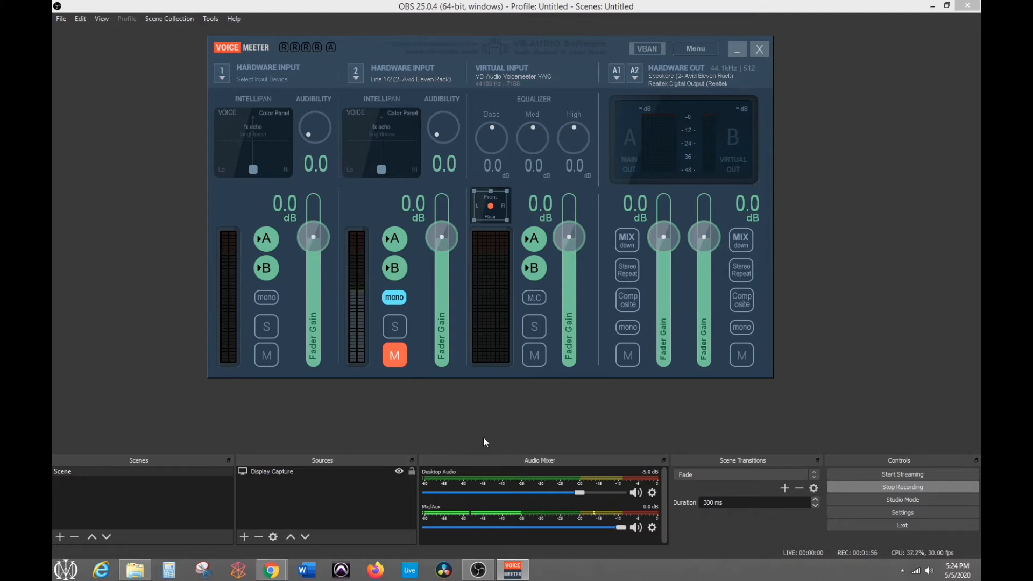
mouse_move(407, 167)
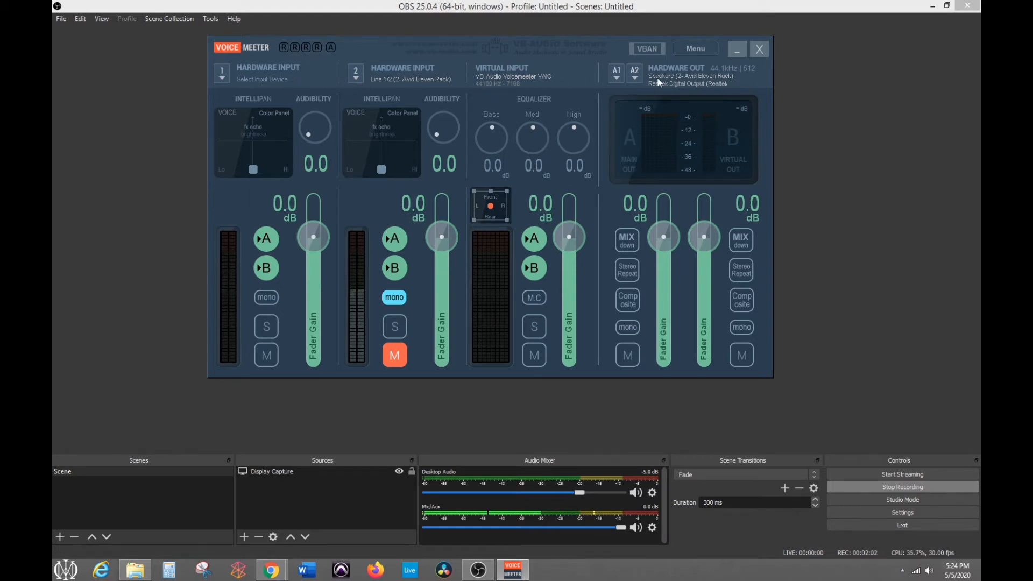
mouse_move(690, 64)
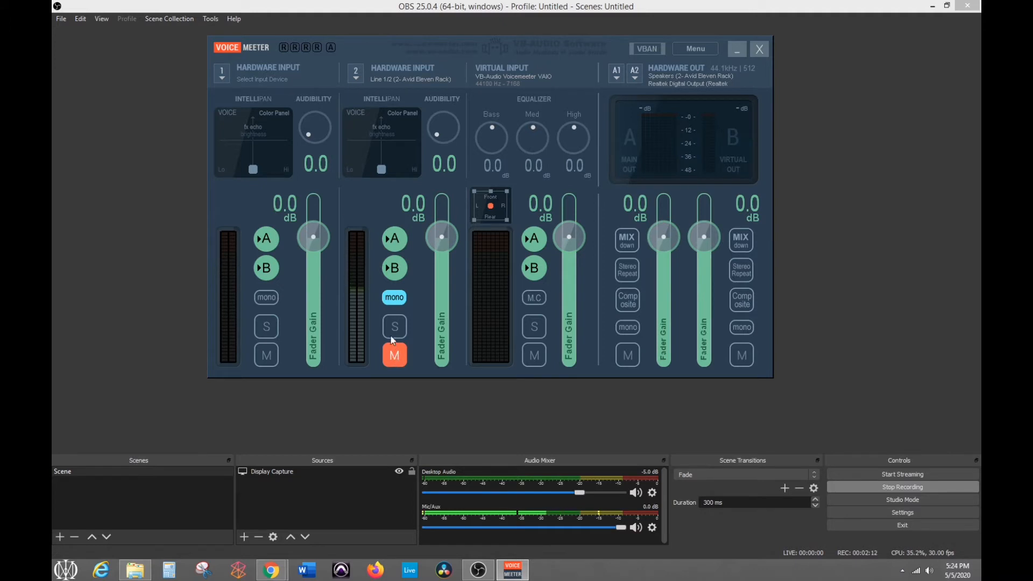
mouse_move(373, 259)
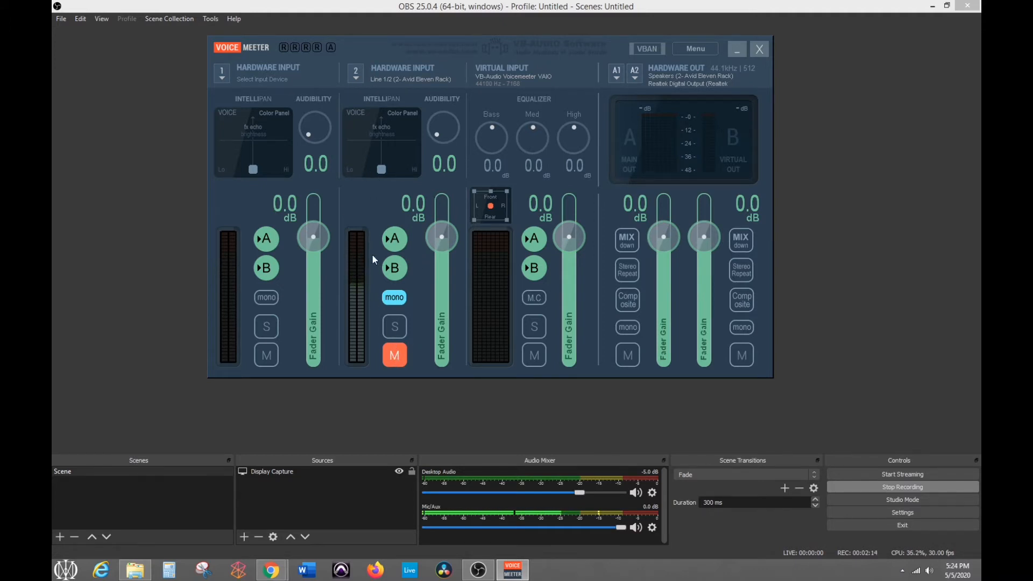
mouse_move(459, 524)
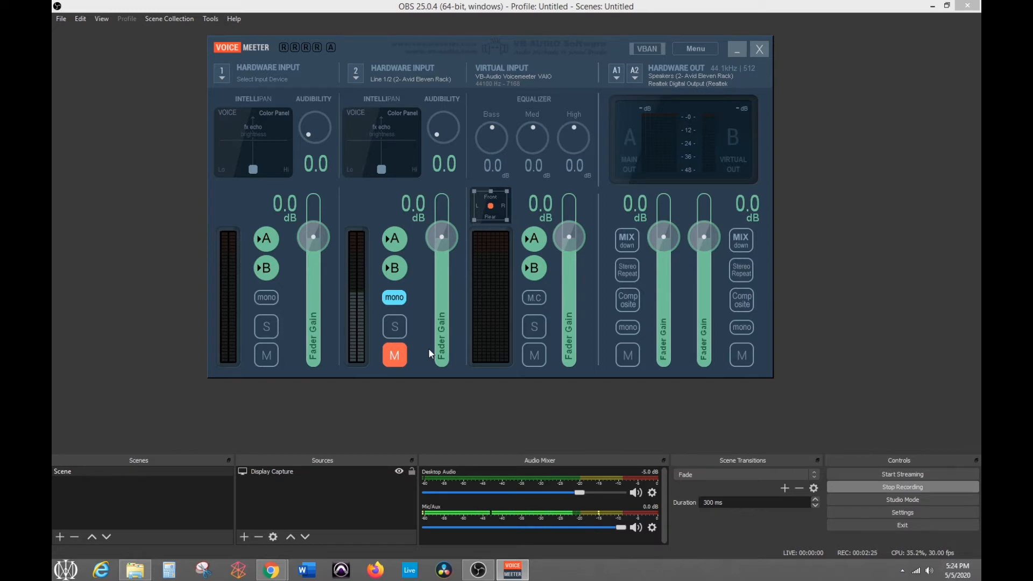
mouse_move(425, 328)
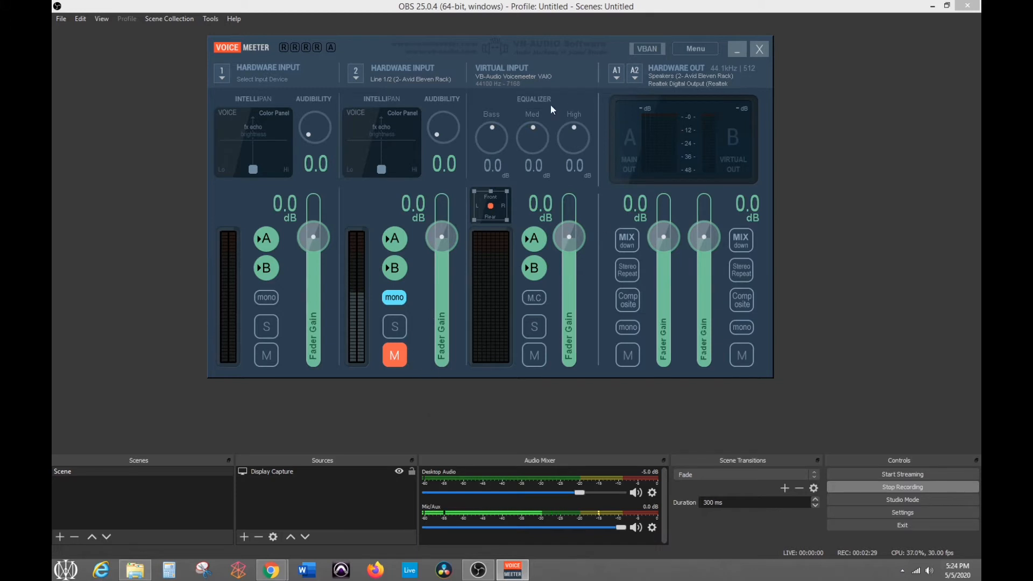
mouse_move(524, 81)
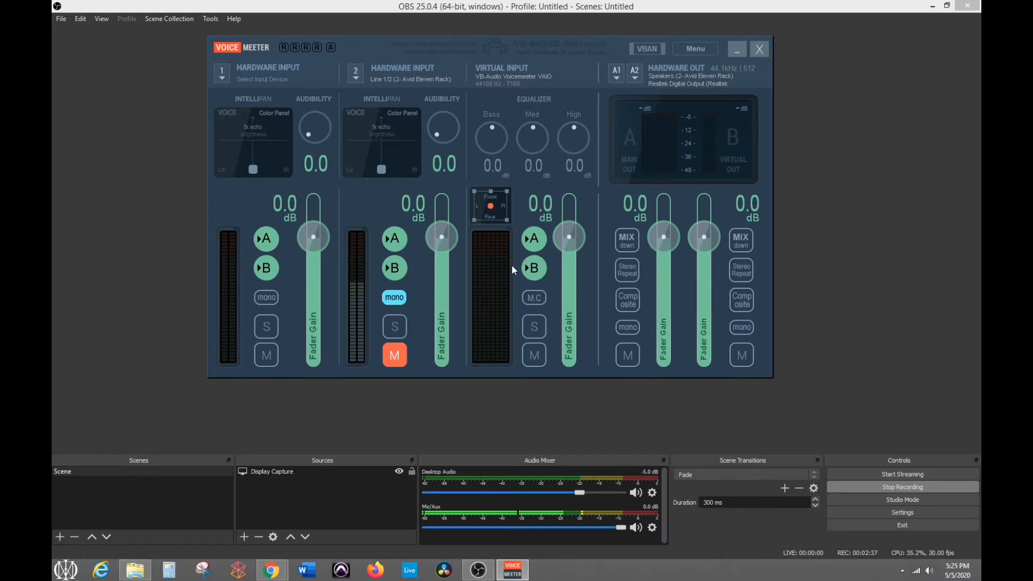
mouse_move(631, 275)
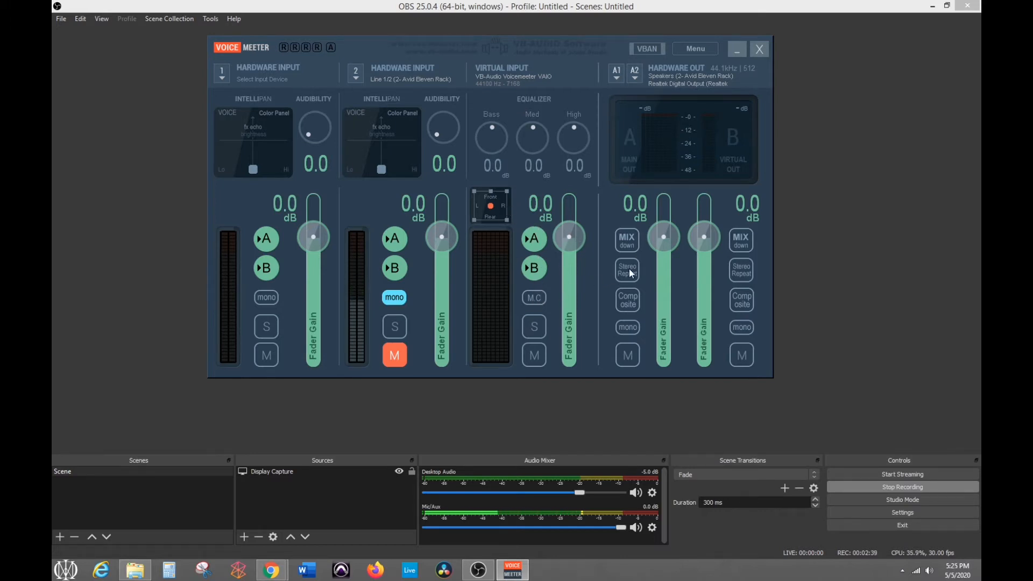
mouse_move(696, 223)
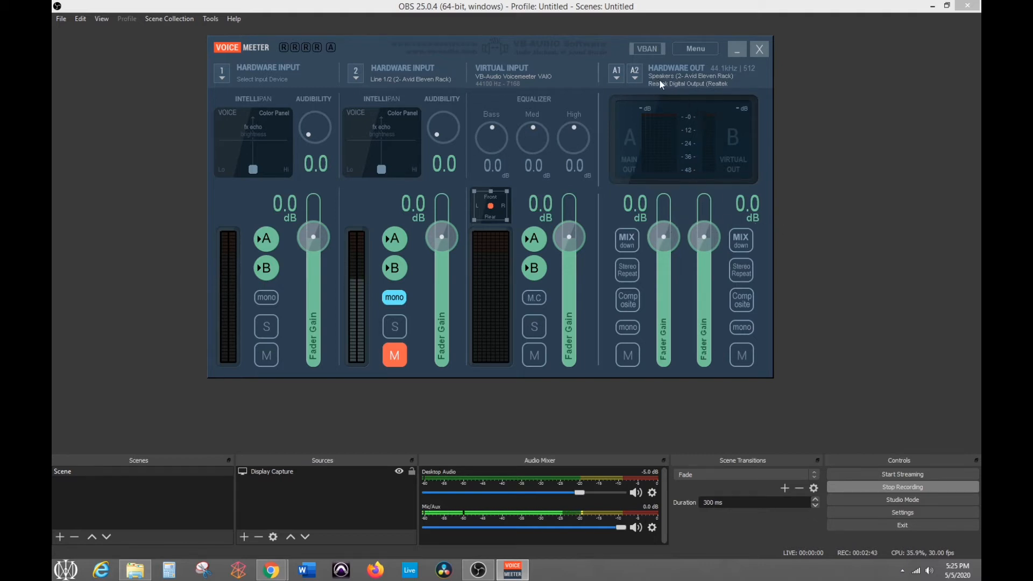
mouse_move(688, 90)
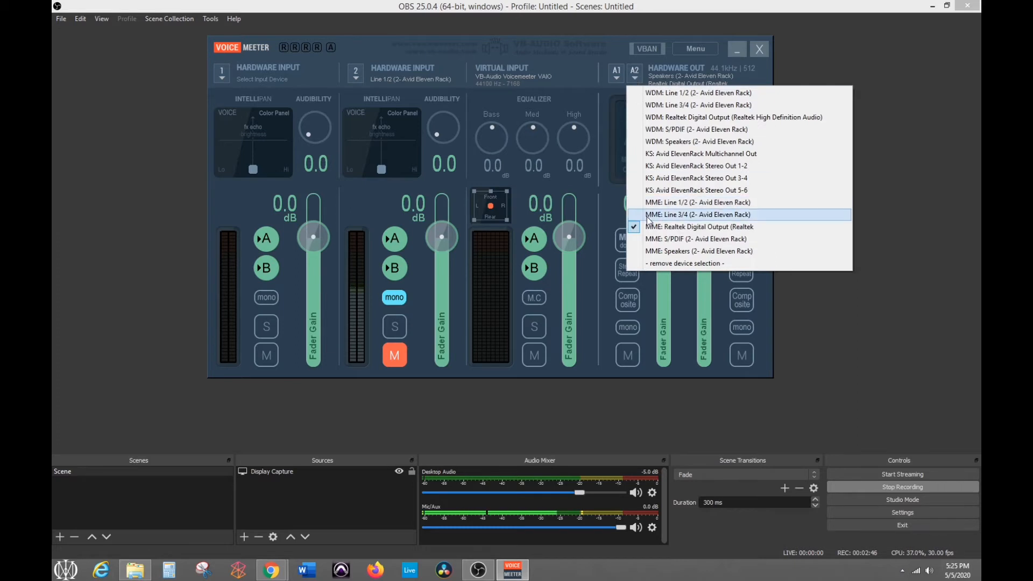
mouse_move(705, 227)
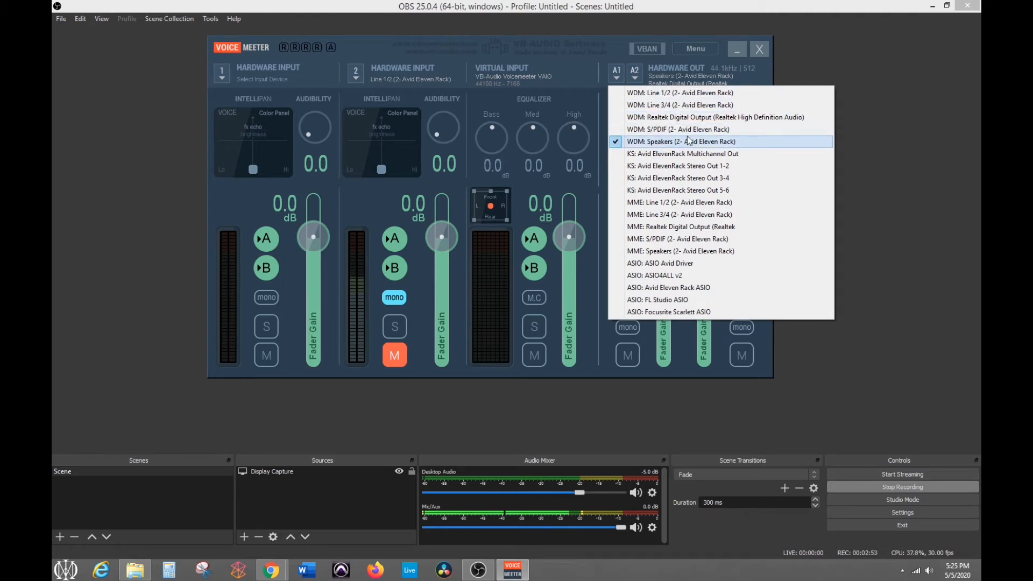
mouse_move(721, 145)
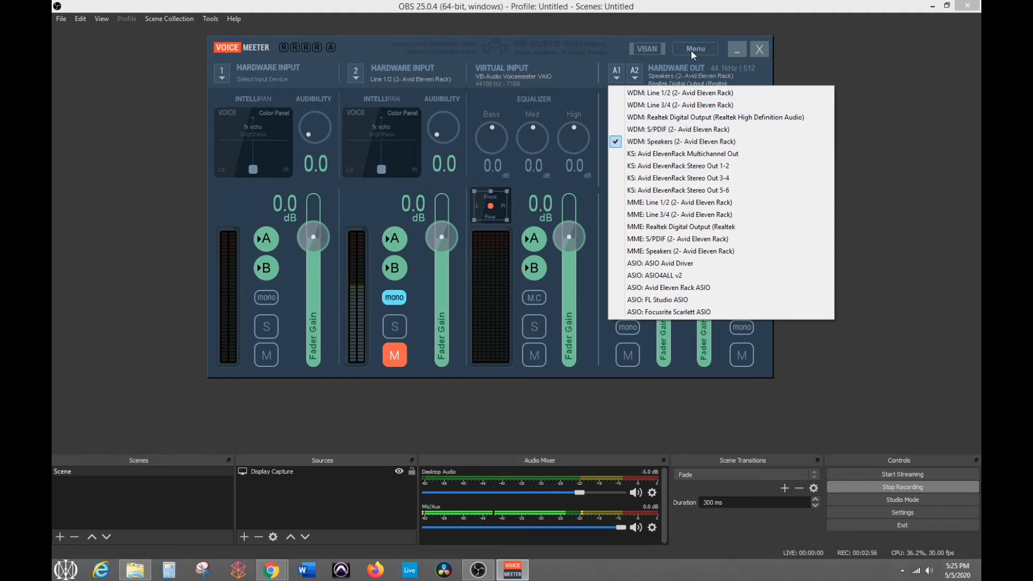
mouse_move(699, 57)
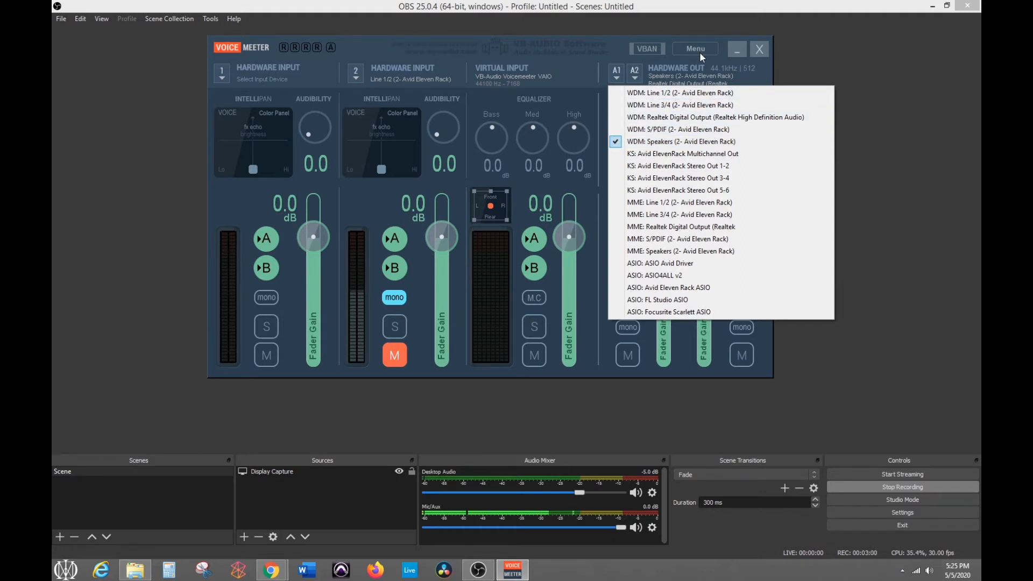
Show VoiceMeeter's System Settings with buffering values and the Avid Eleven Rack A1 output
click(694, 48)
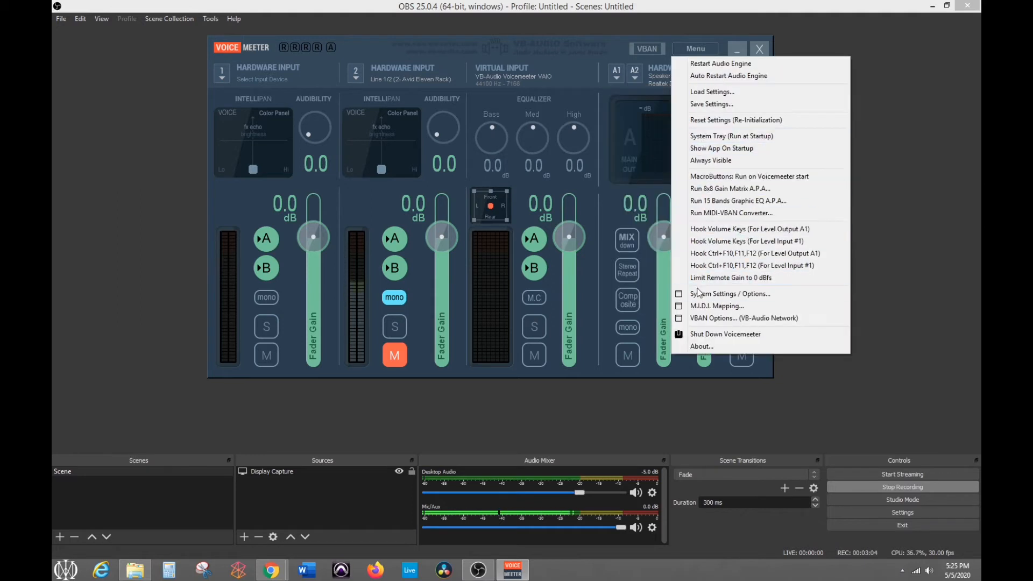
mouse_move(729, 292)
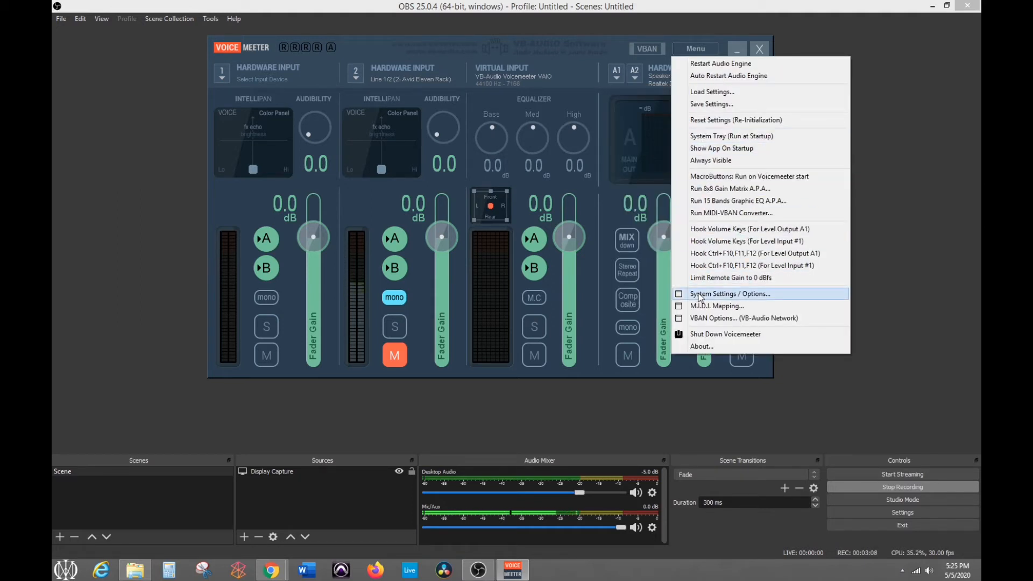
click(729, 293)
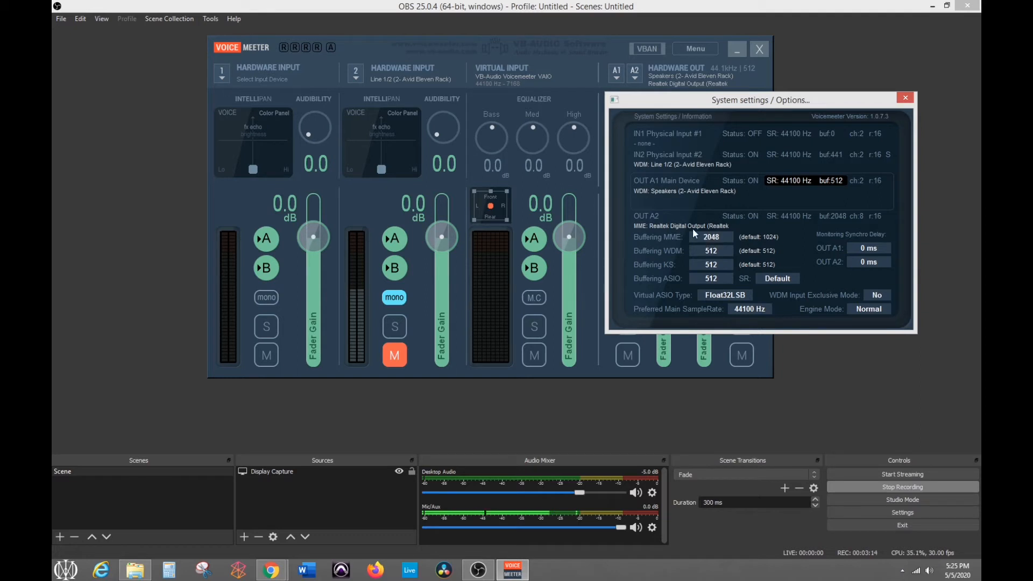
mouse_move(714, 242)
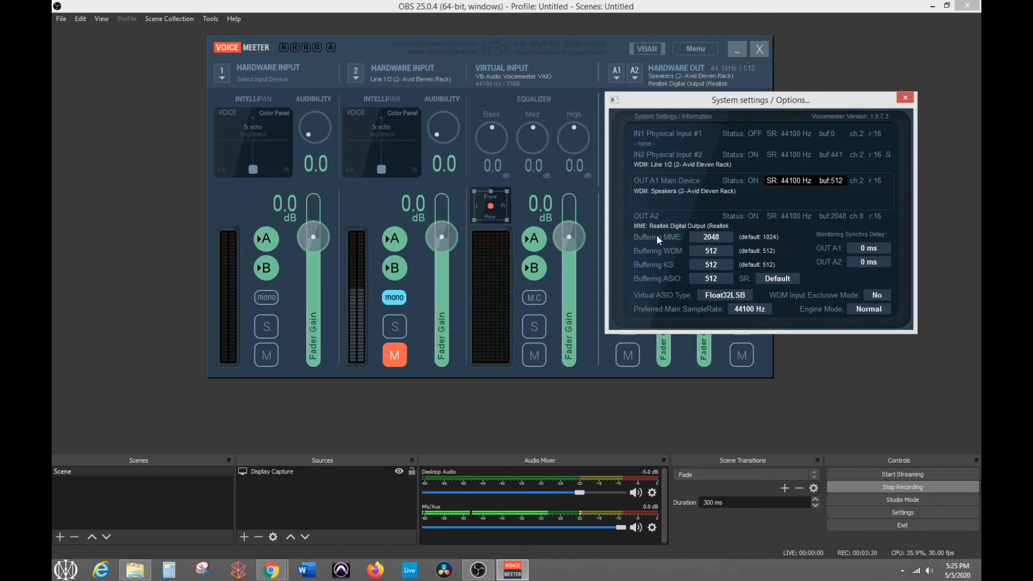
mouse_move(791, 277)
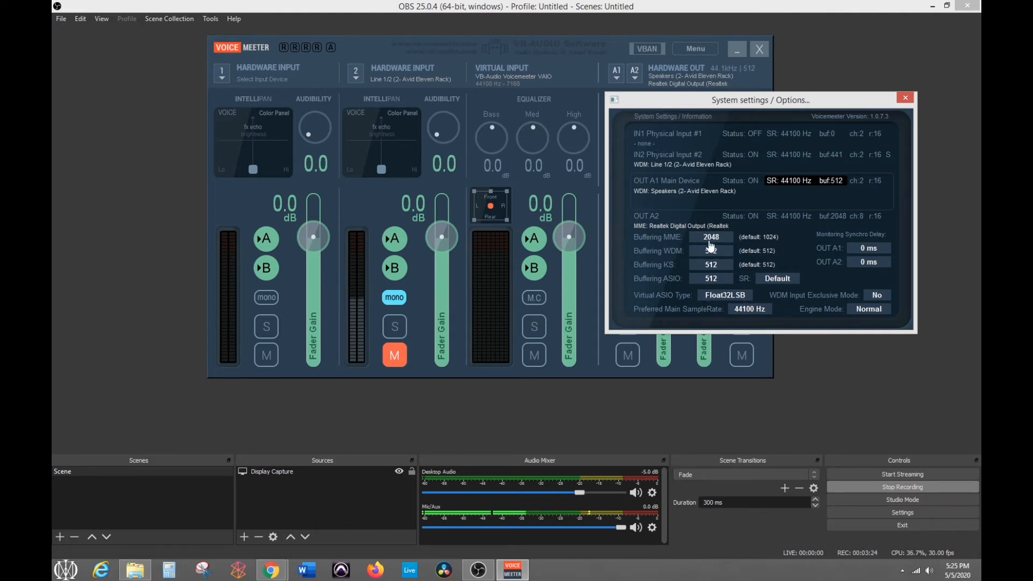
mouse_move(718, 242)
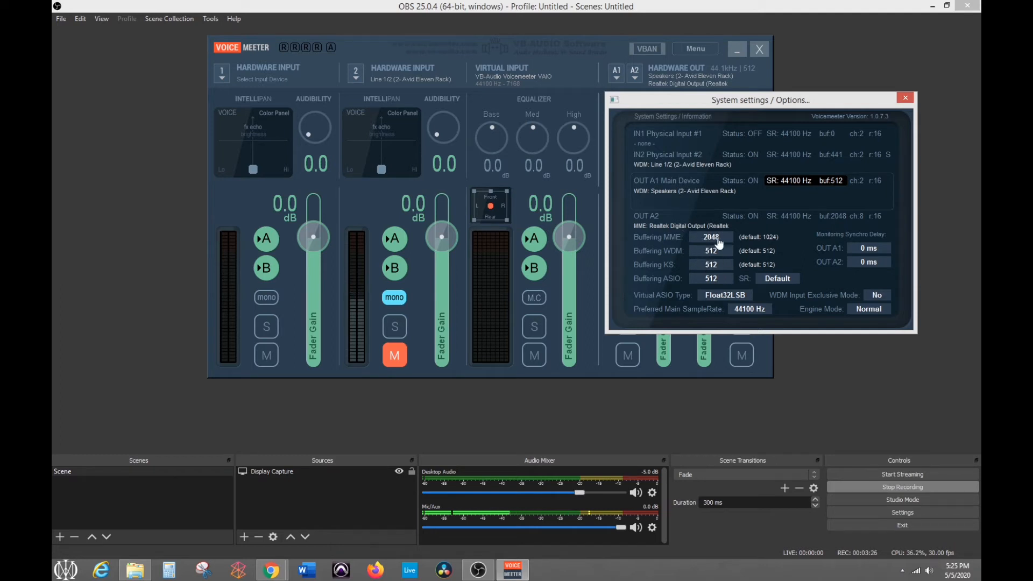
mouse_move(724, 276)
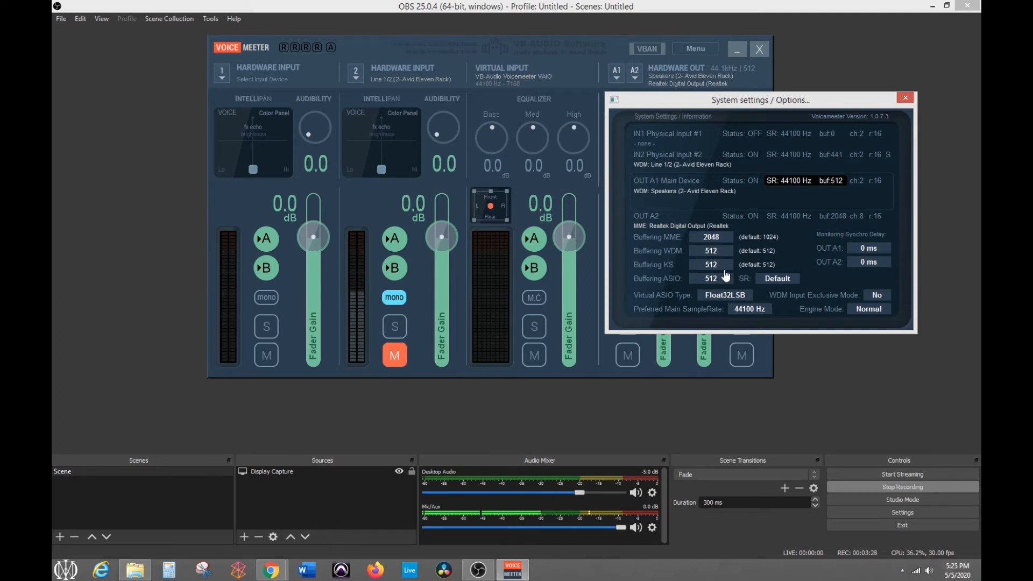
mouse_move(904, 99)
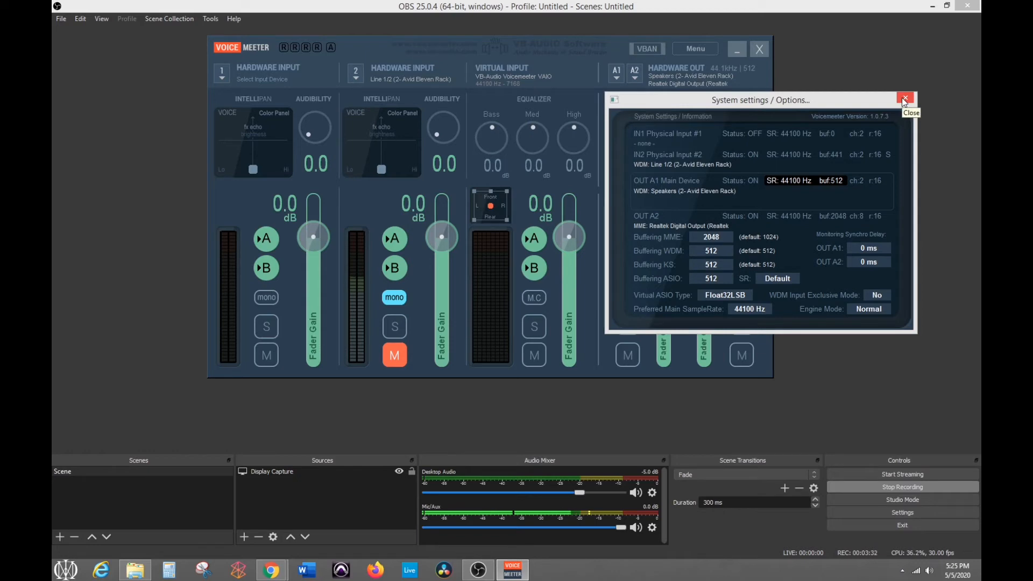
Close VoiceMeeter's settings and mixer, launch Pro Tools with the Big Change session and show Setup
click(905, 99)
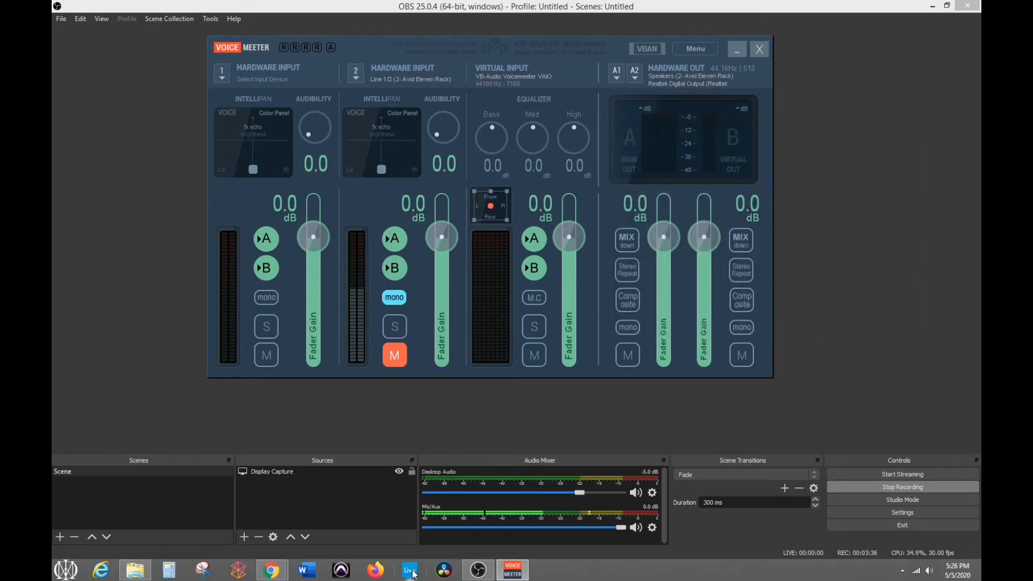
mouse_move(342, 569)
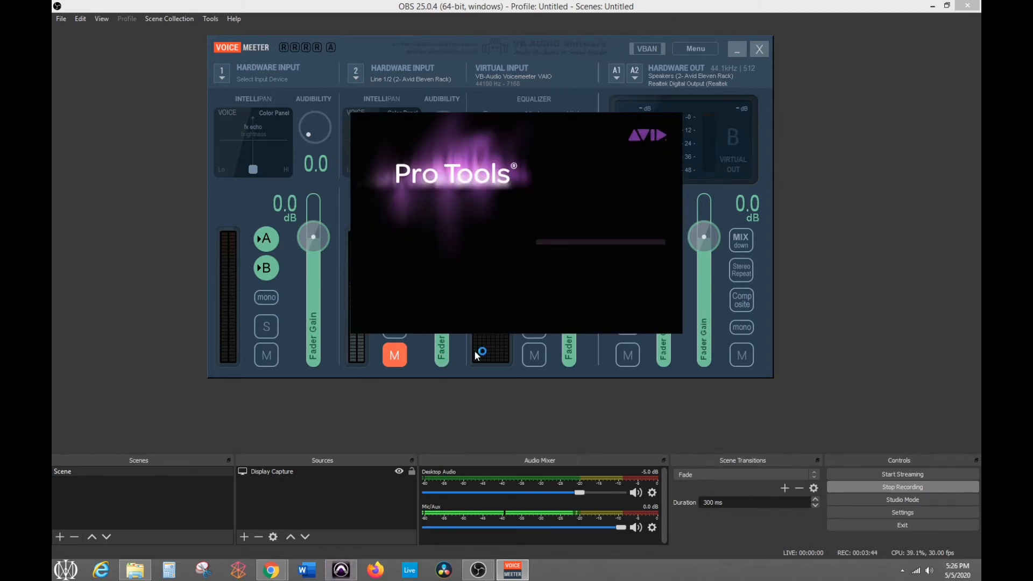
mouse_move(438, 268)
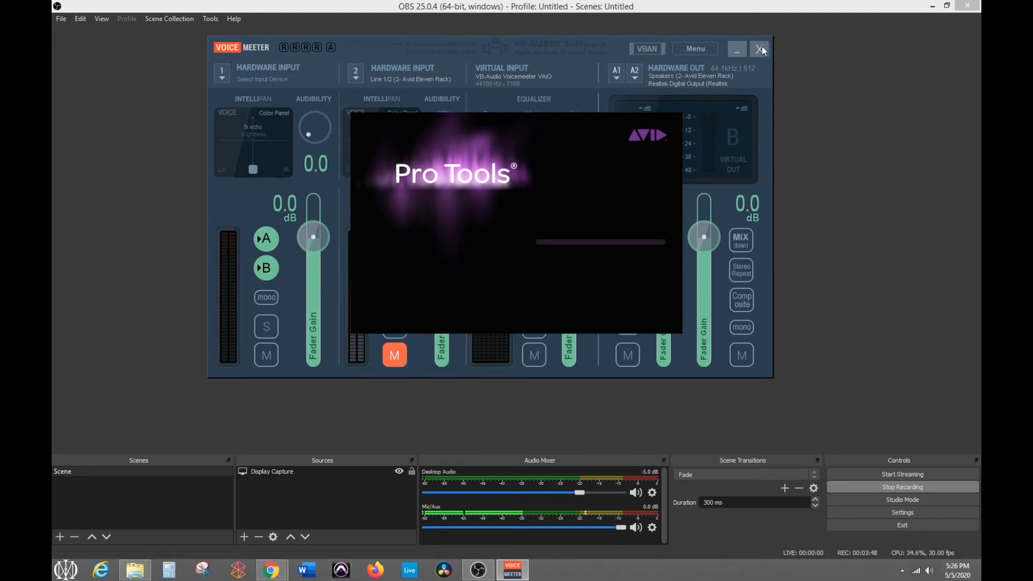
click(760, 49)
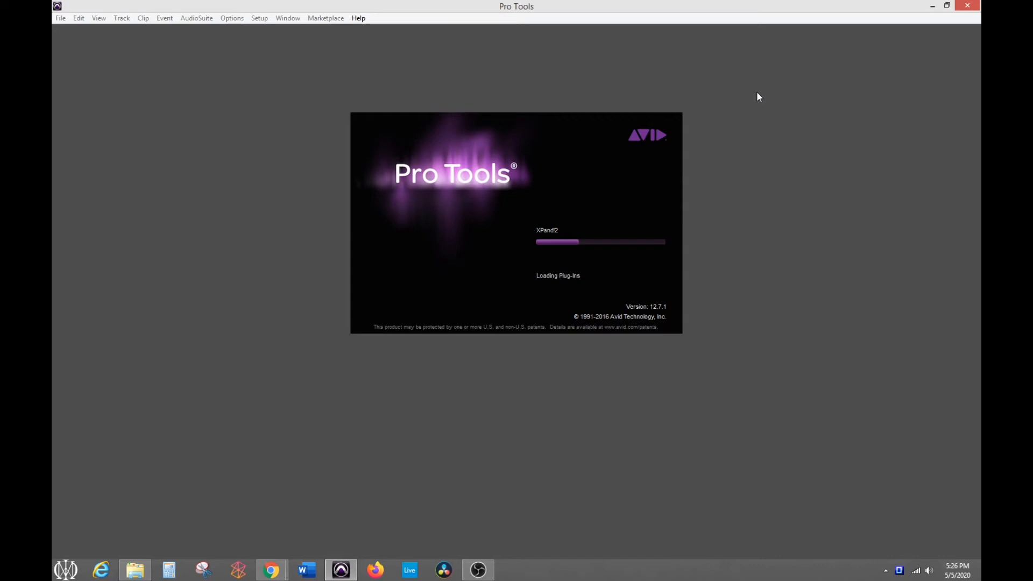
mouse_move(552, 163)
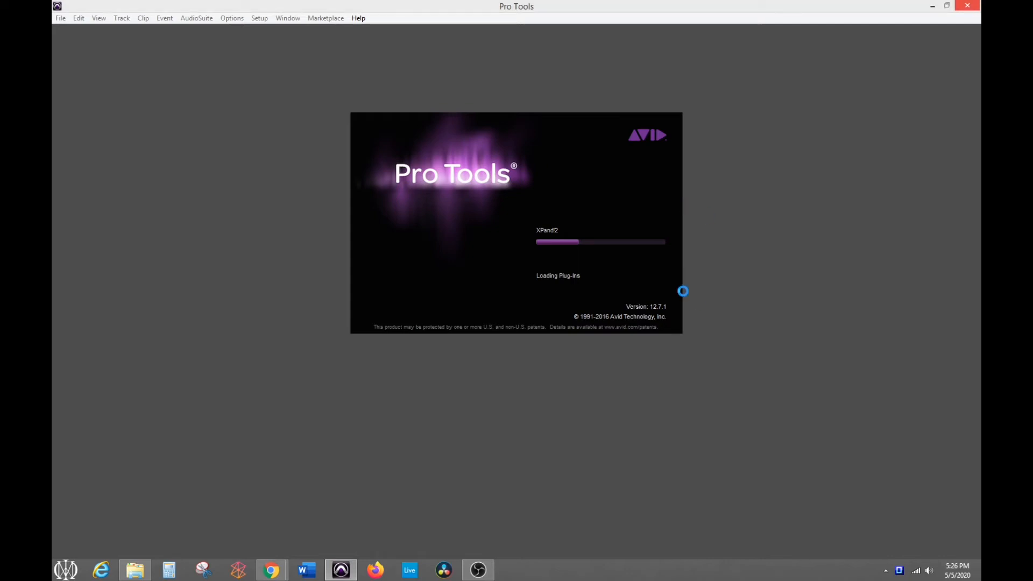
mouse_move(445, 111)
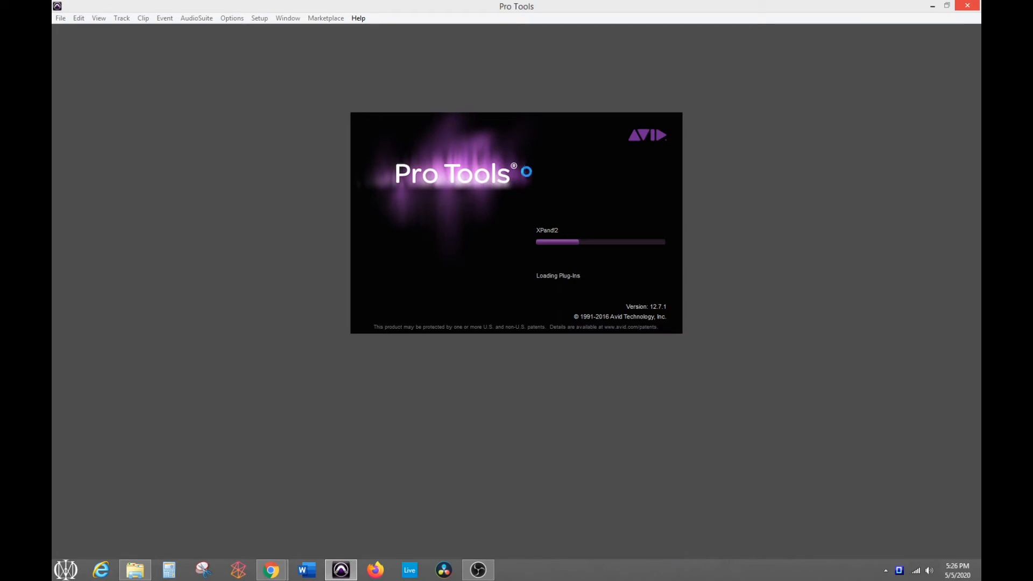
mouse_move(478, 570)
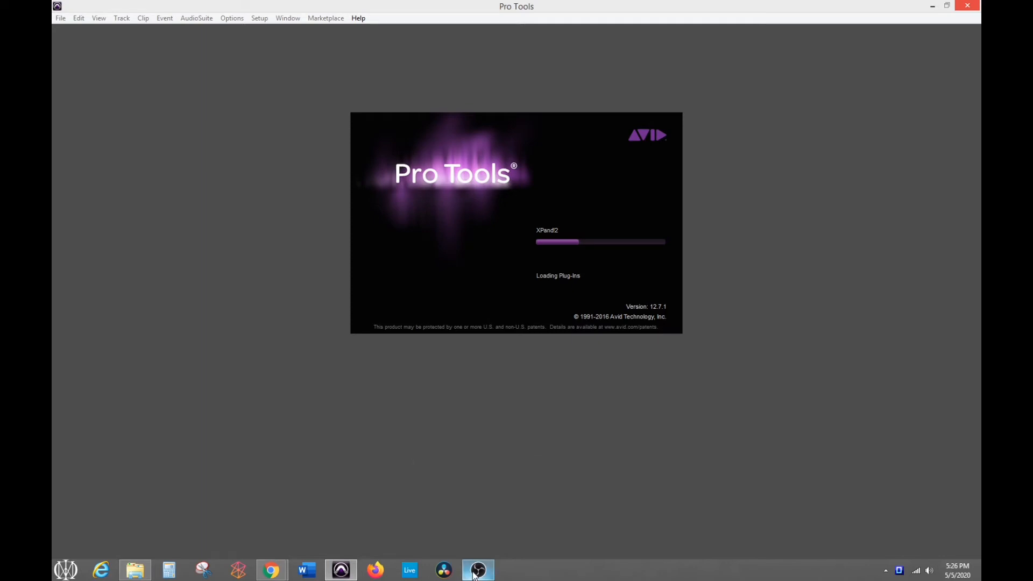
click(476, 570)
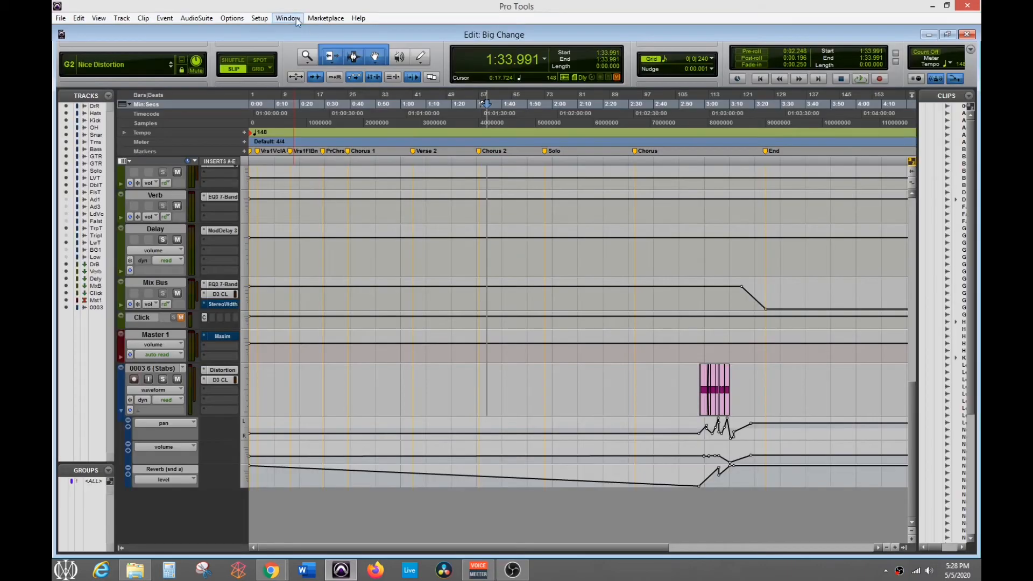
click(260, 18)
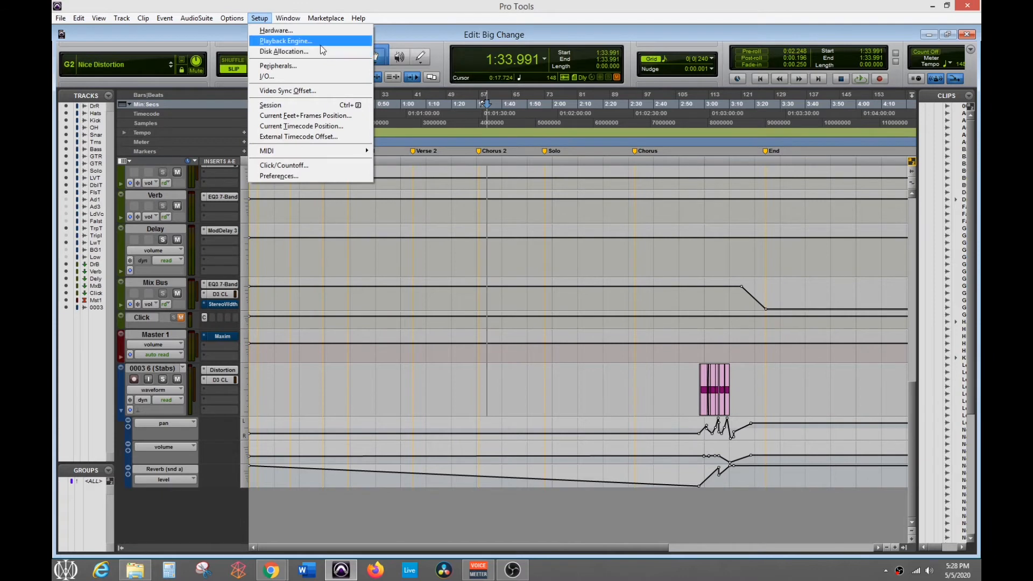
Show the Playback Engine dialog confirming Voicemeeter Virtual ASIO with a 512-sample buffer
click(284, 39)
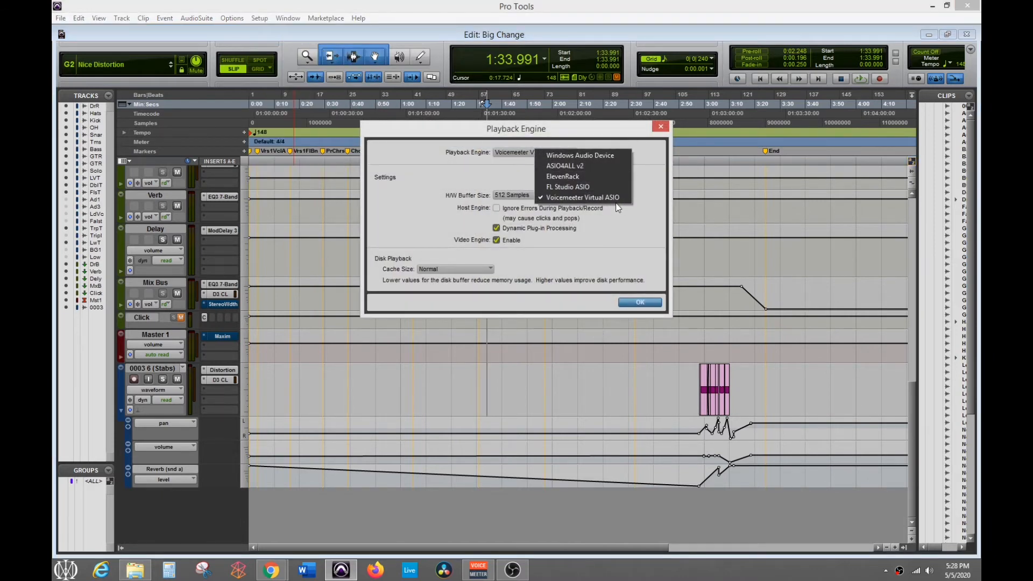
mouse_move(582, 198)
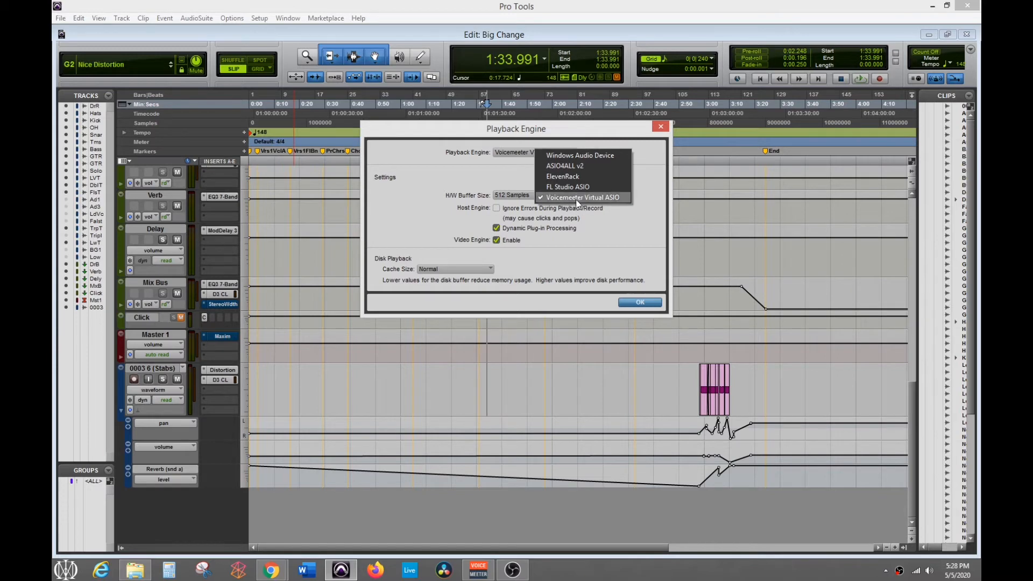
mouse_move(599, 207)
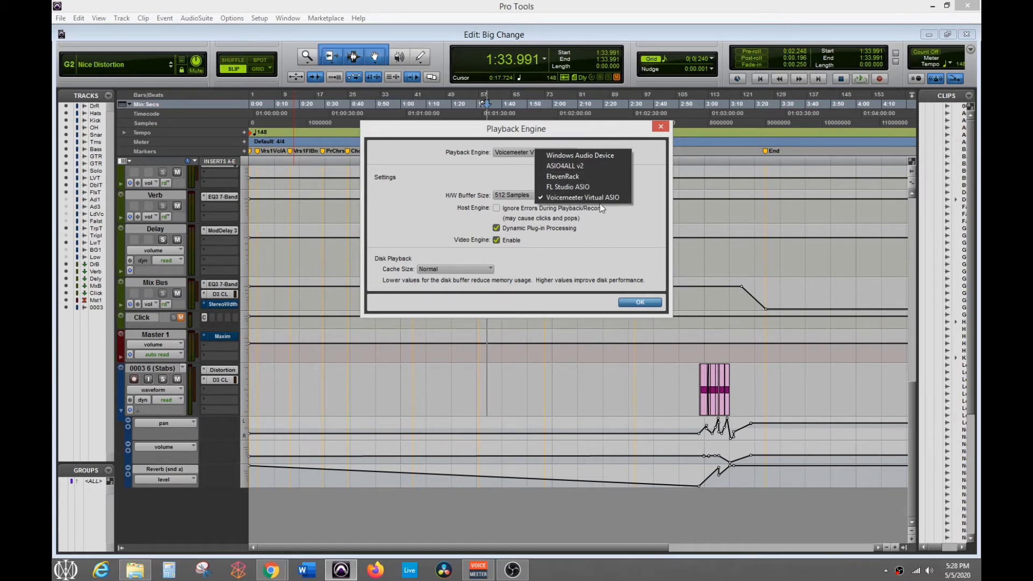
mouse_move(575, 394)
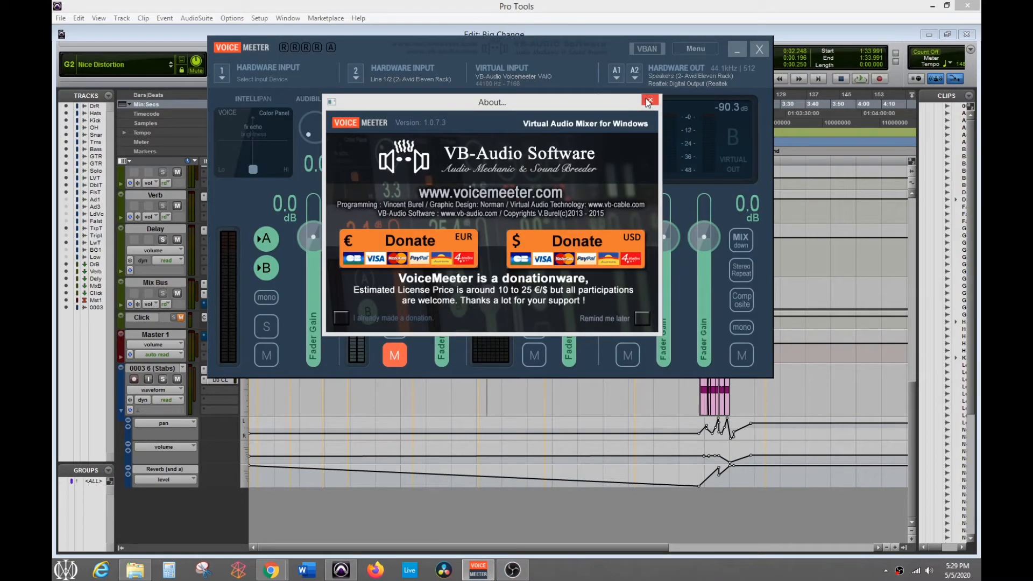
Dismiss VoiceMeeter's About window and quit Pro Tools to reach the save prompt
click(650, 102)
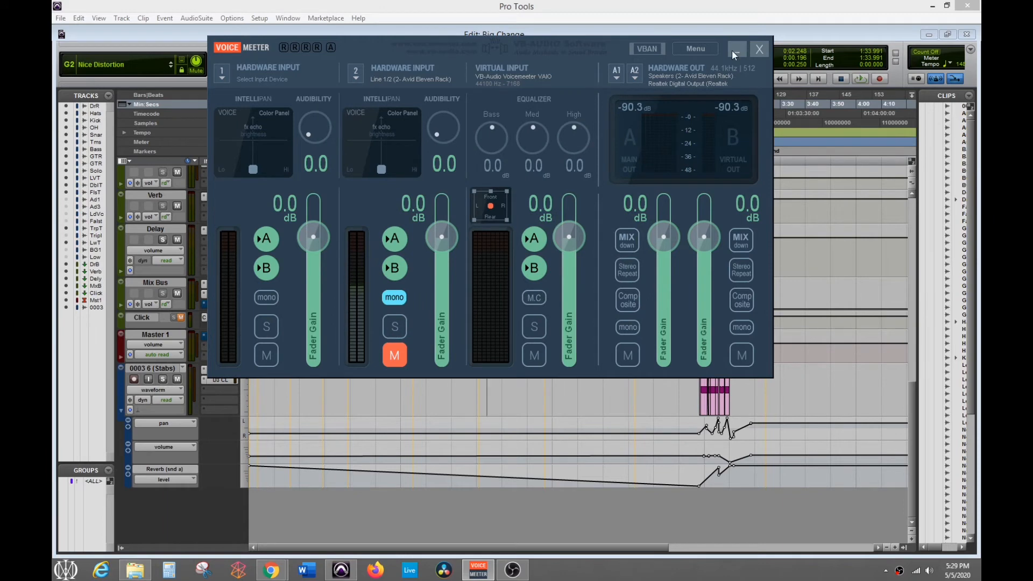
mouse_move(611, 154)
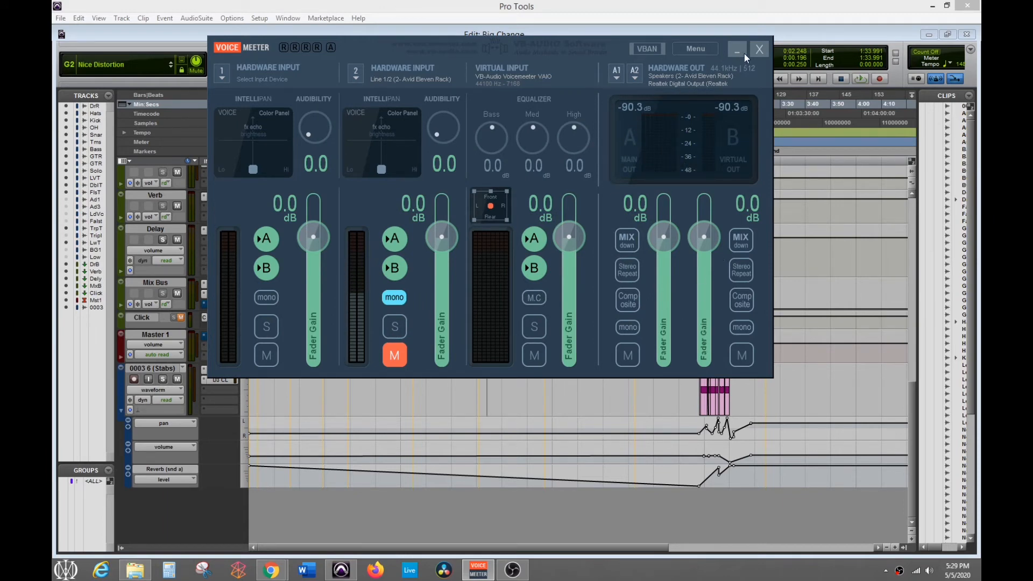
mouse_move(481, 84)
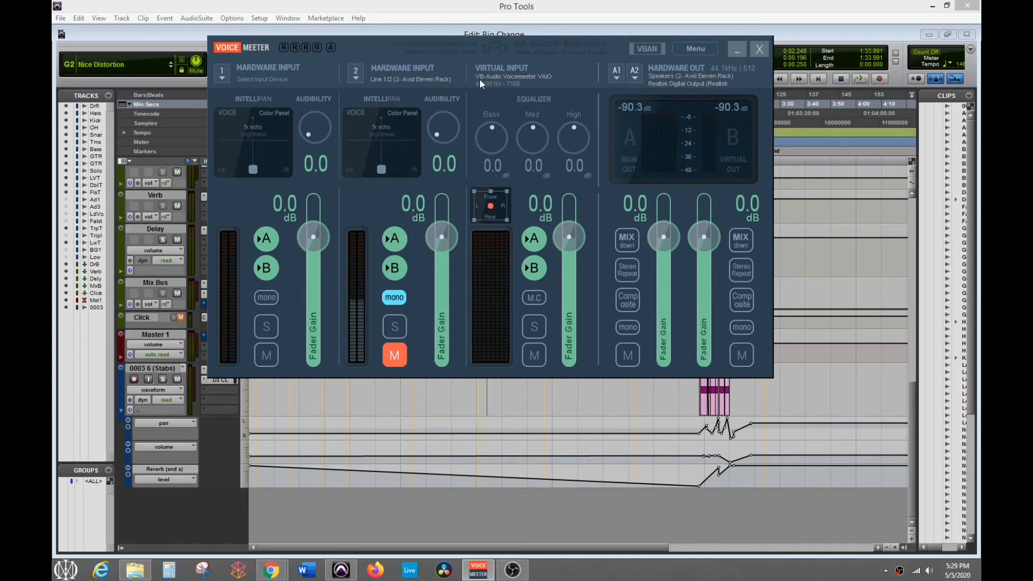
click(759, 48)
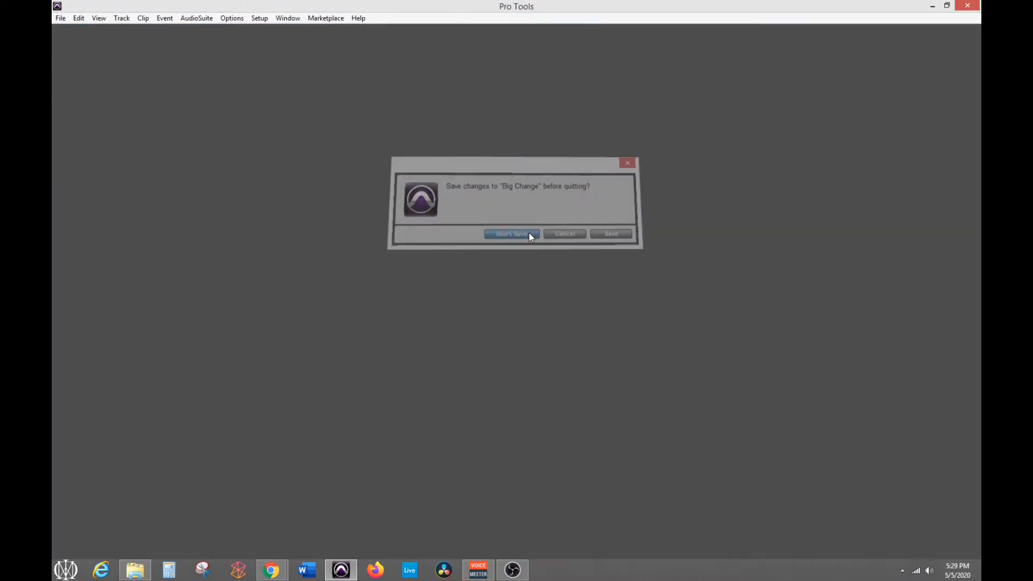
Quit Pro Tools without saving, then load the recent Video Game Stuff.als set in Ableton Live
click(512, 233)
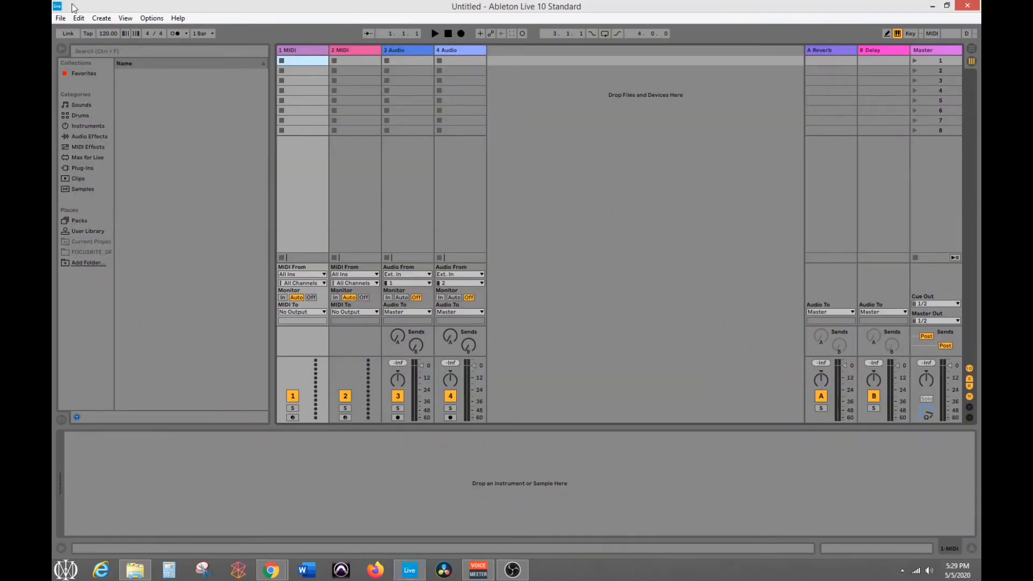
click(60, 18)
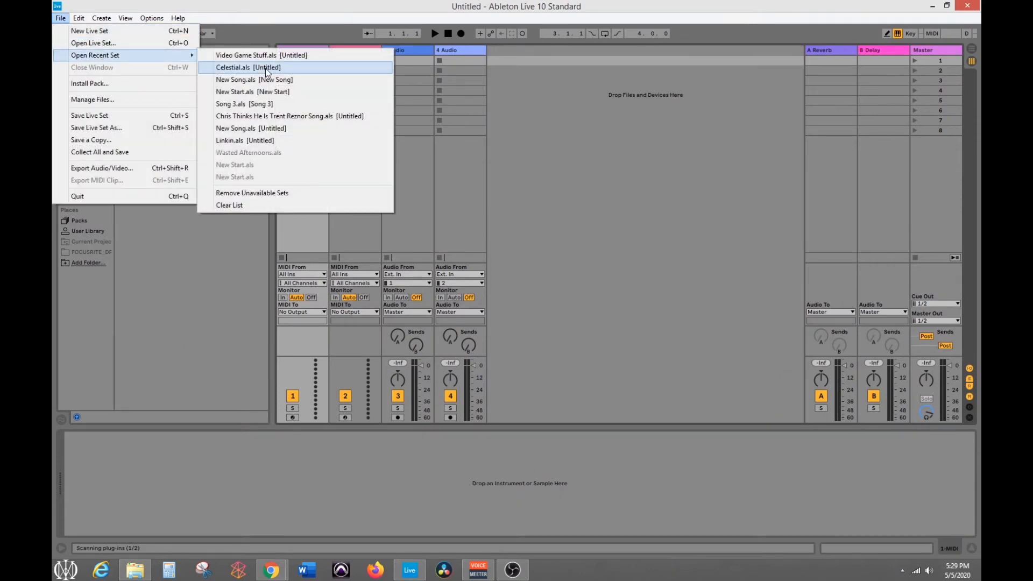
click(247, 67)
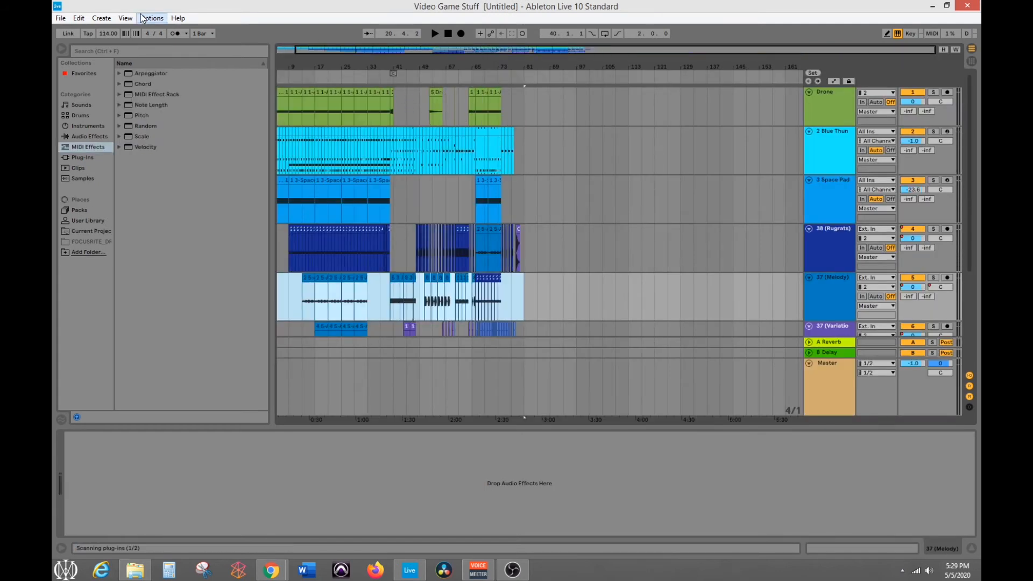
Set Live's audio driver to ASIO, sound the test tone on and off, and close Preferences
click(152, 18)
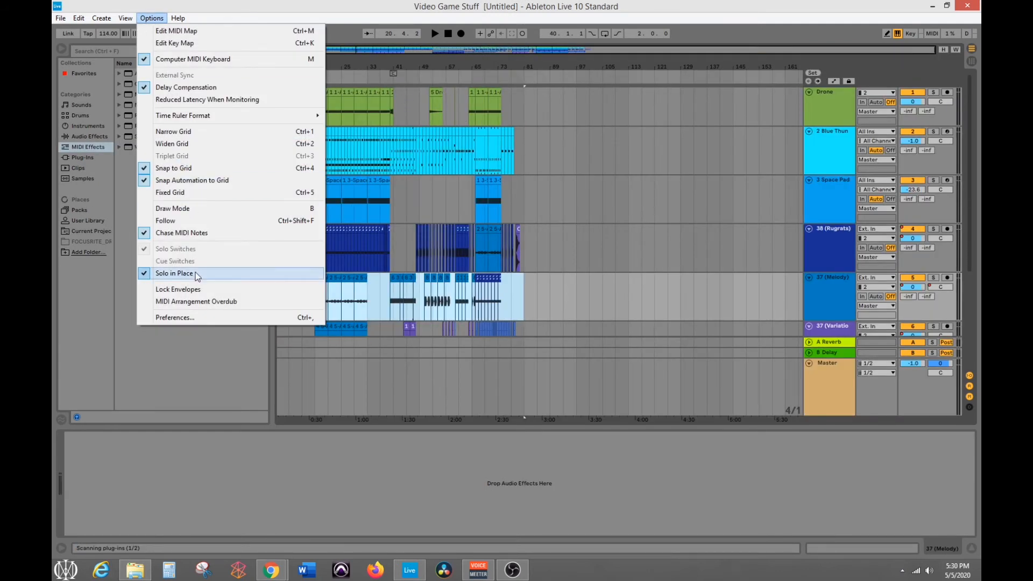
click(175, 316)
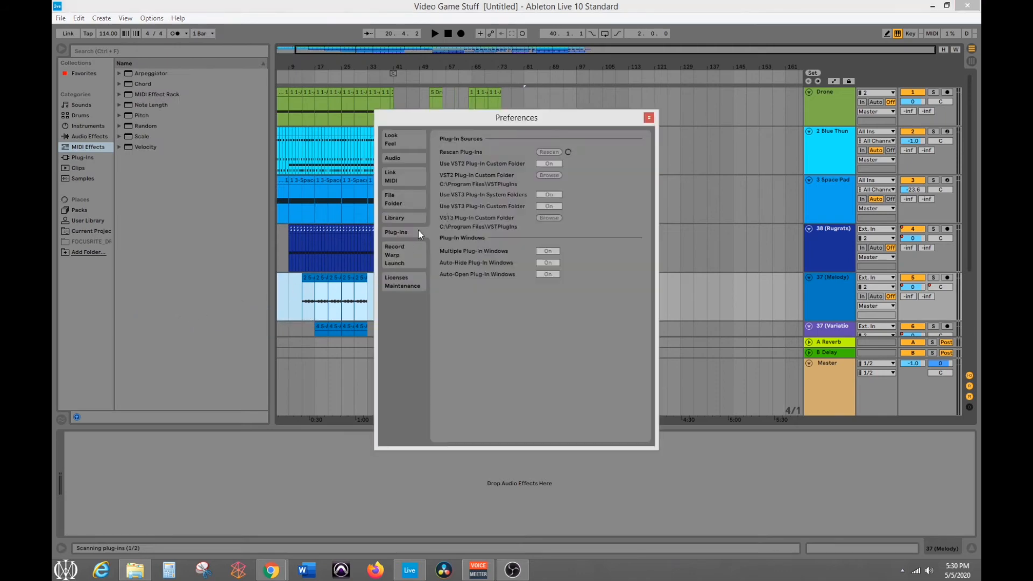
click(393, 157)
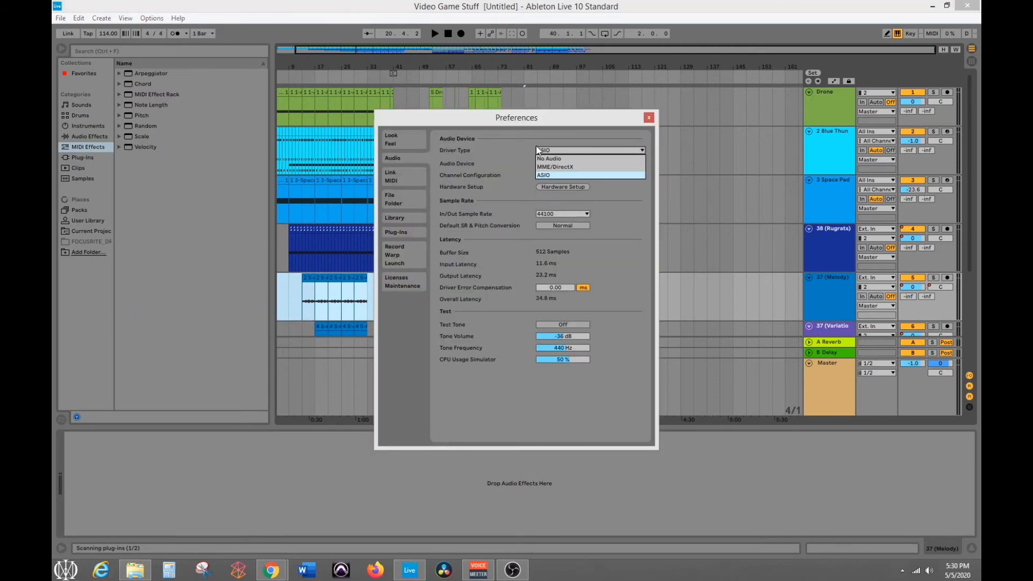
click(543, 175)
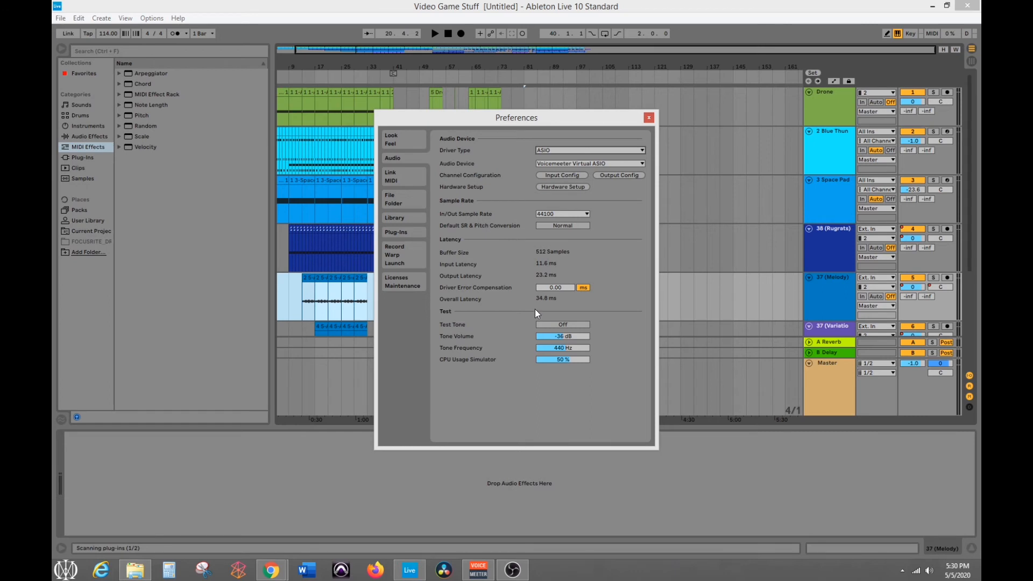
mouse_move(545, 336)
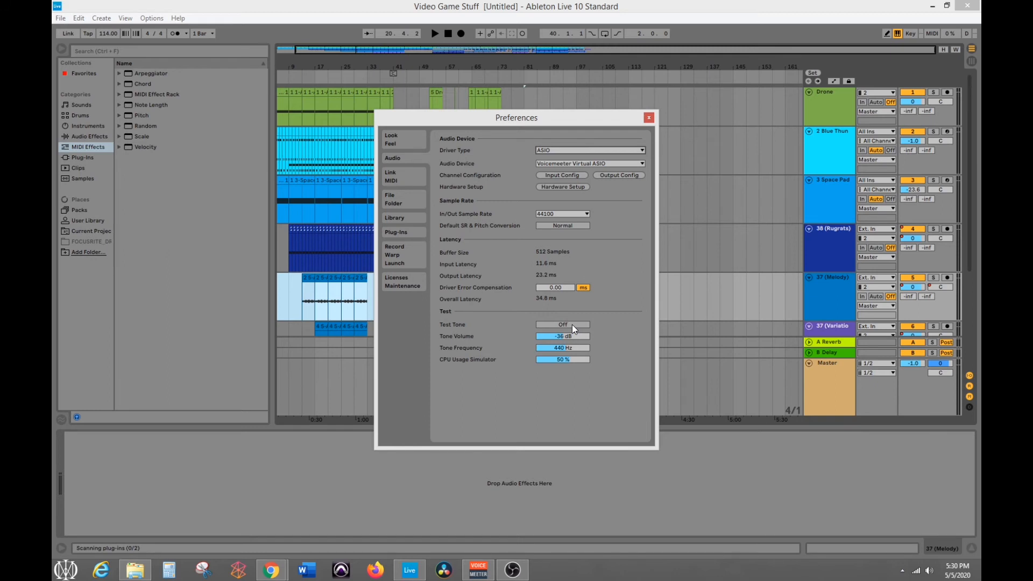
click(561, 323)
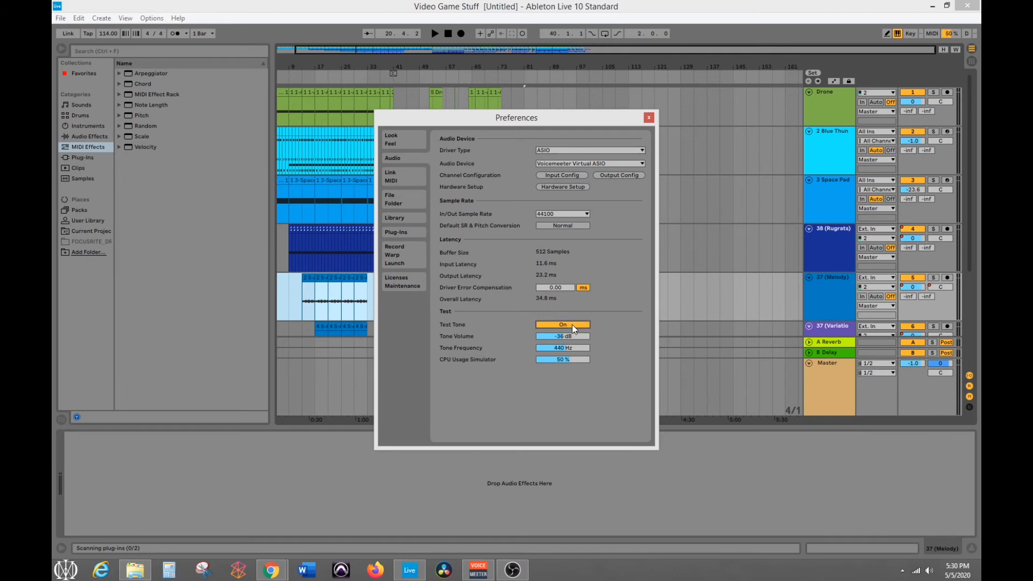
click(562, 324)
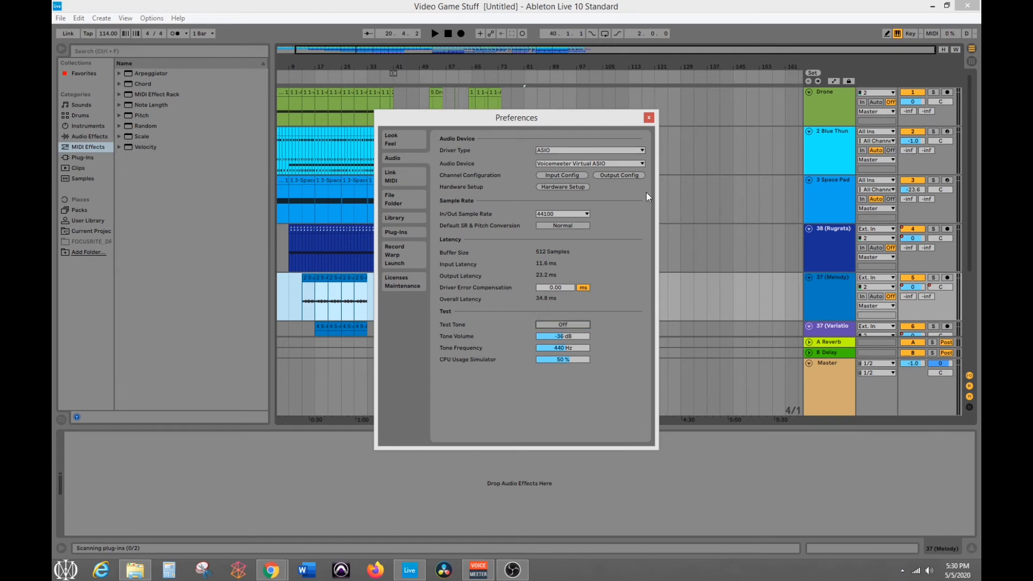
click(648, 117)
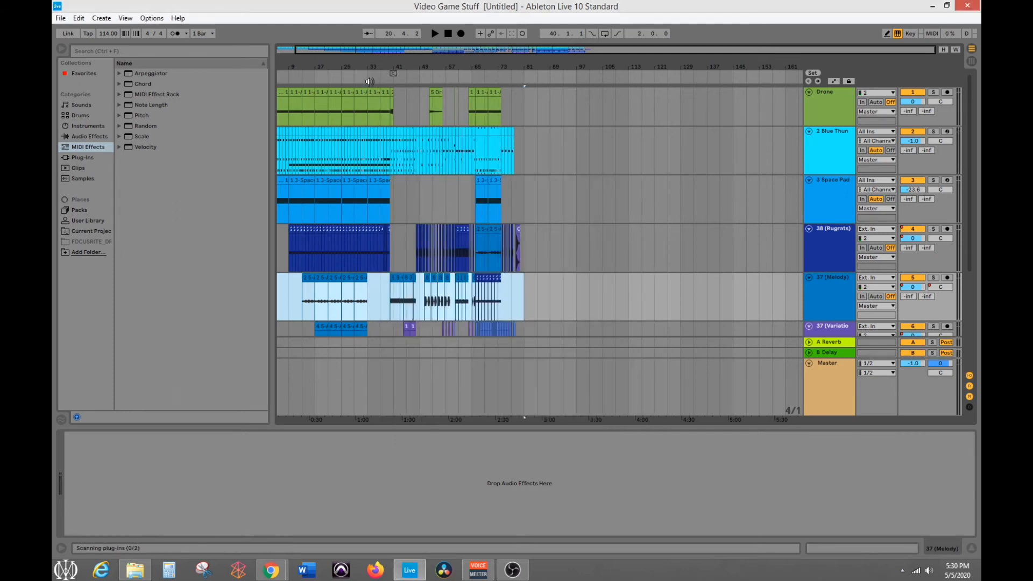
Play the Video Game Stuff set briefly, stop it, and bring OBS Studio back to the front
click(433, 34)
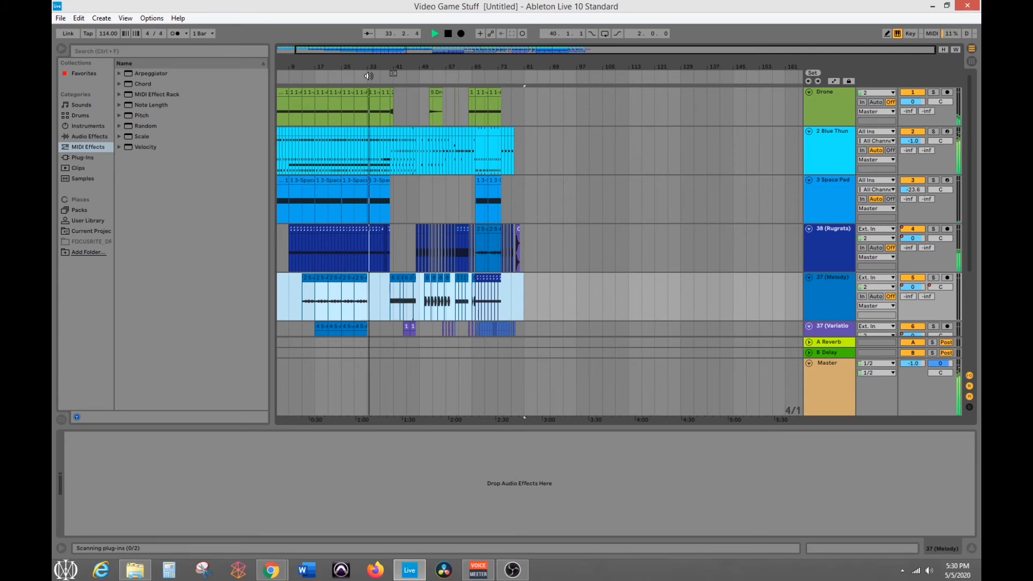
click(433, 33)
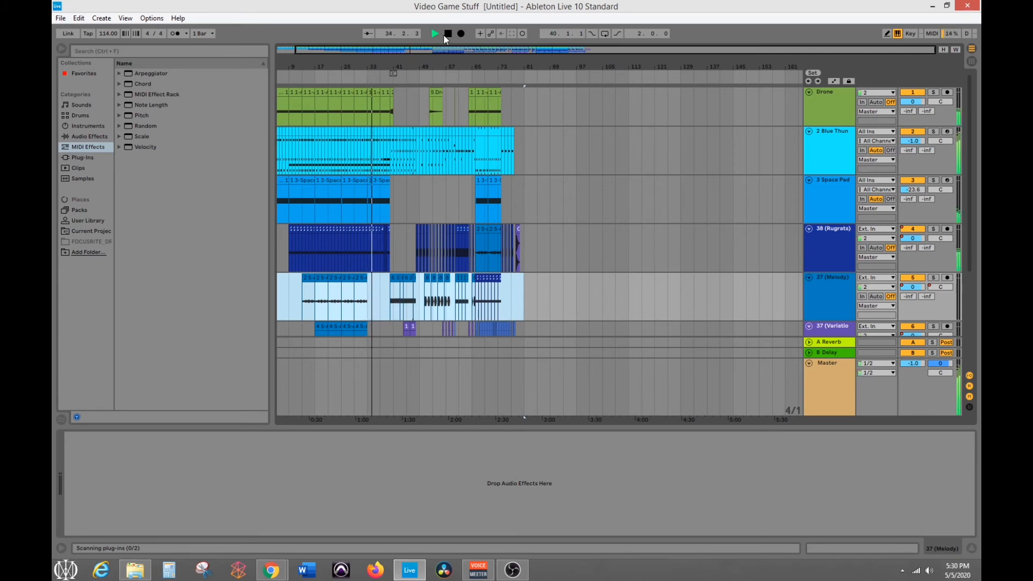
click(433, 33)
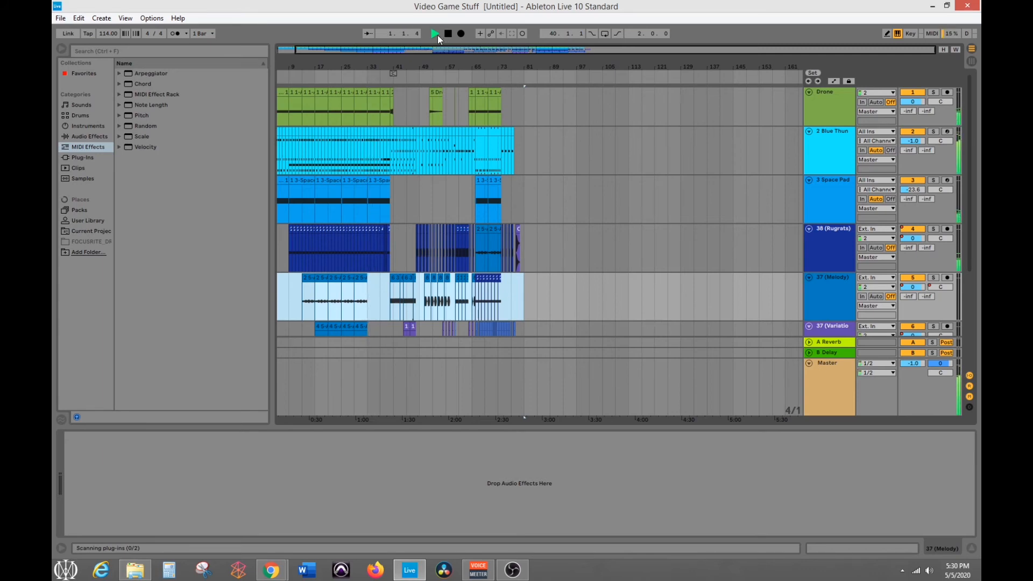
click(434, 34)
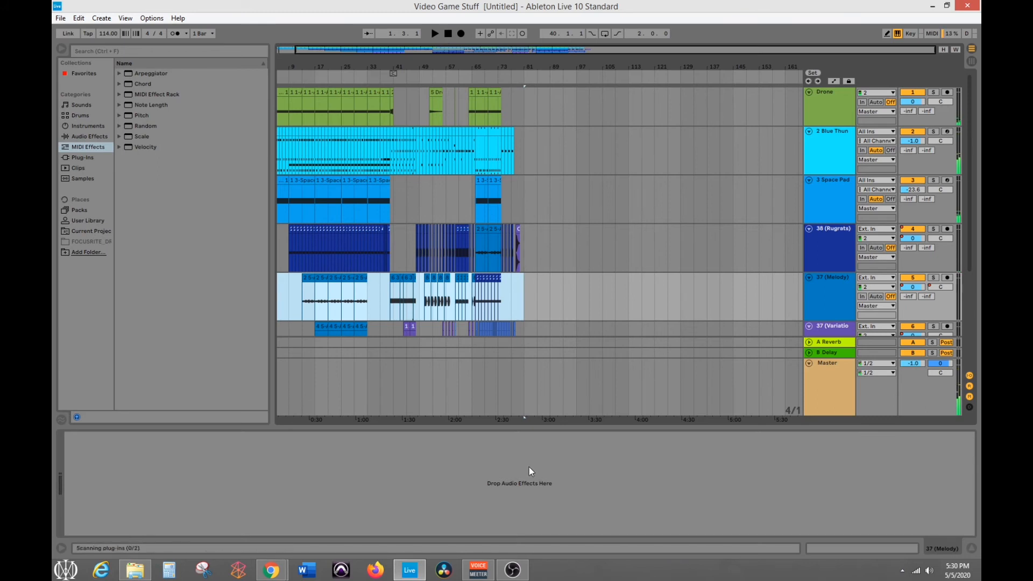
click(512, 569)
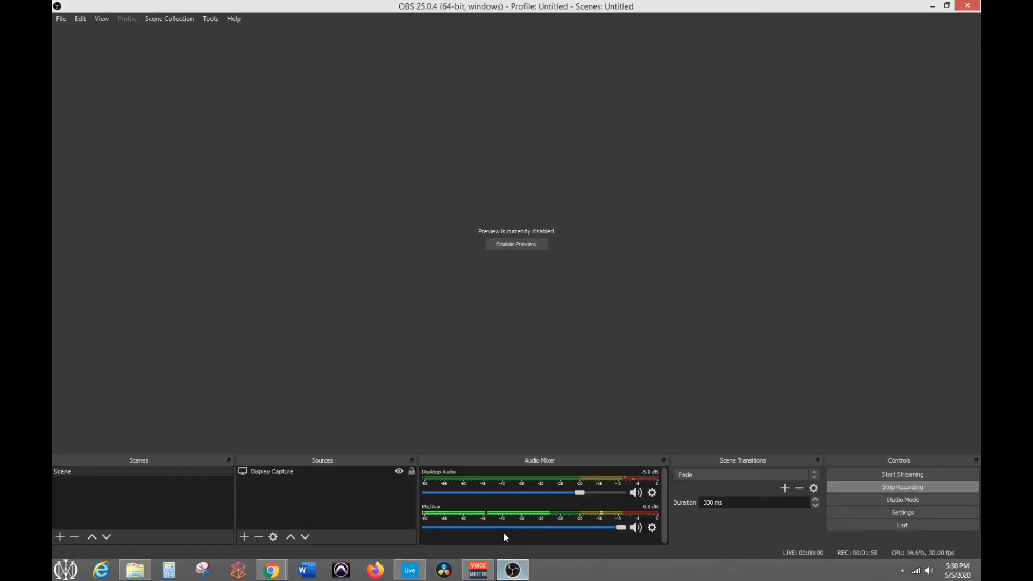
mouse_move(969, 376)
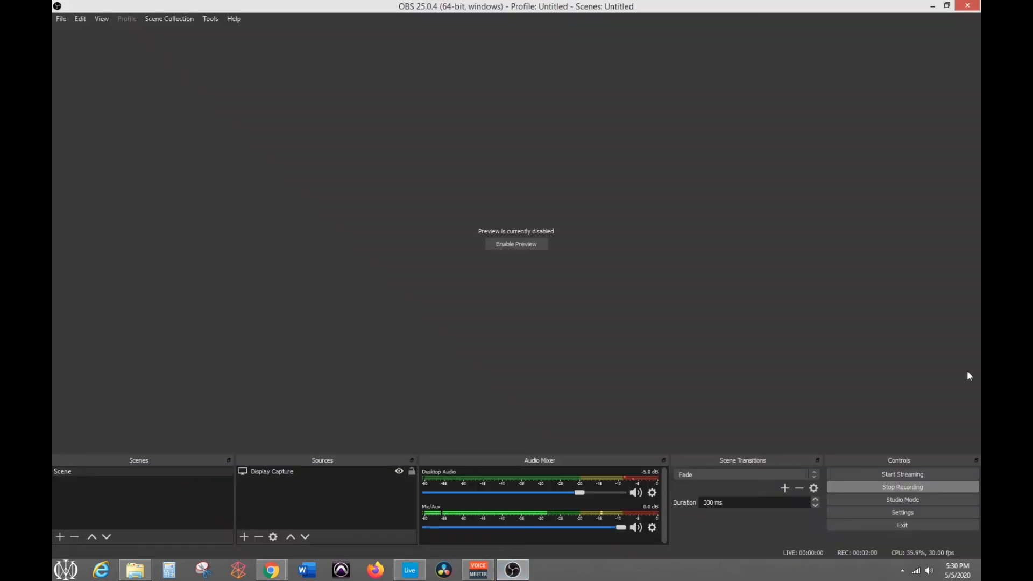
mouse_move(78, 30)
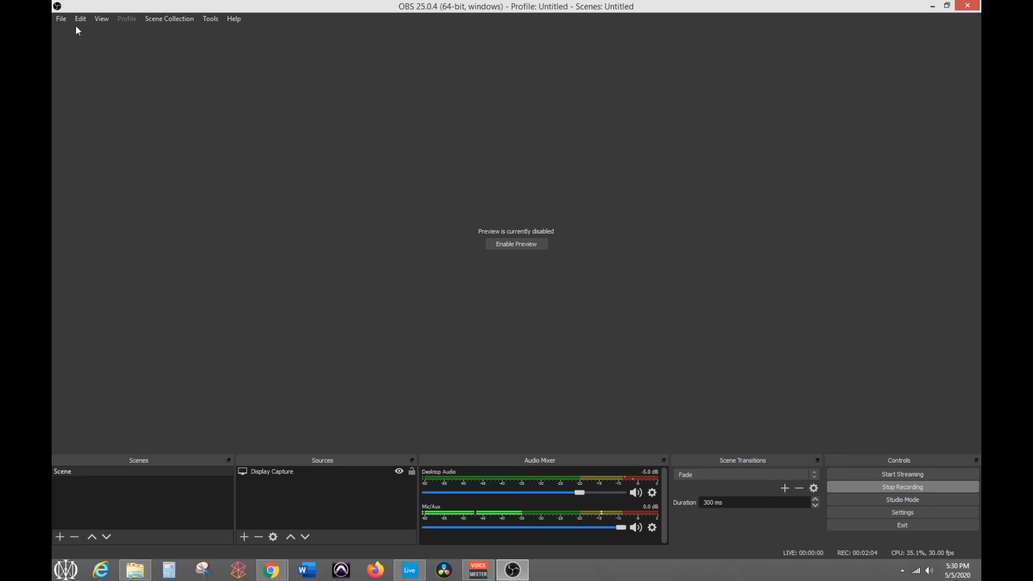
mouse_move(470, 362)
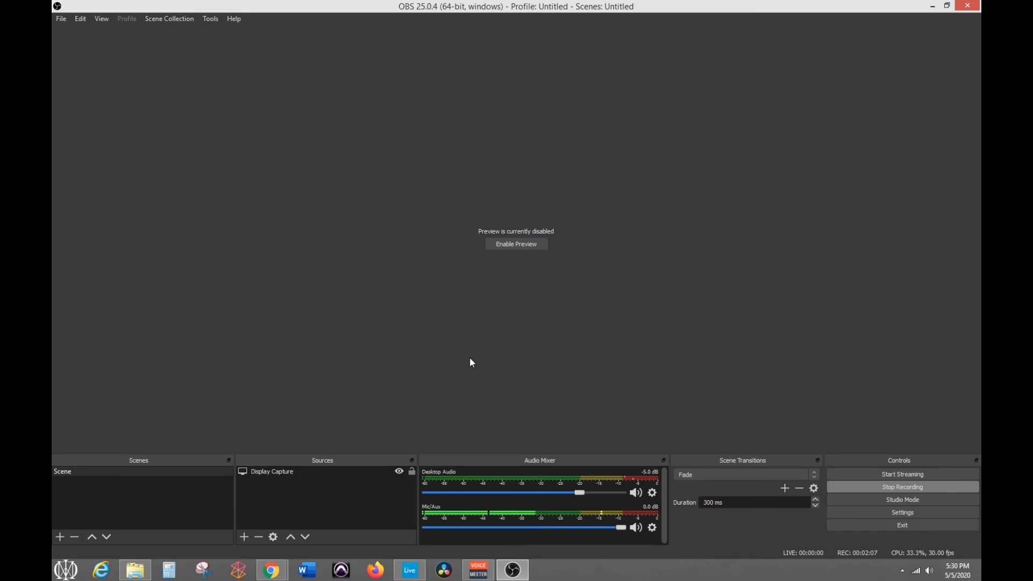
mouse_move(526, 398)
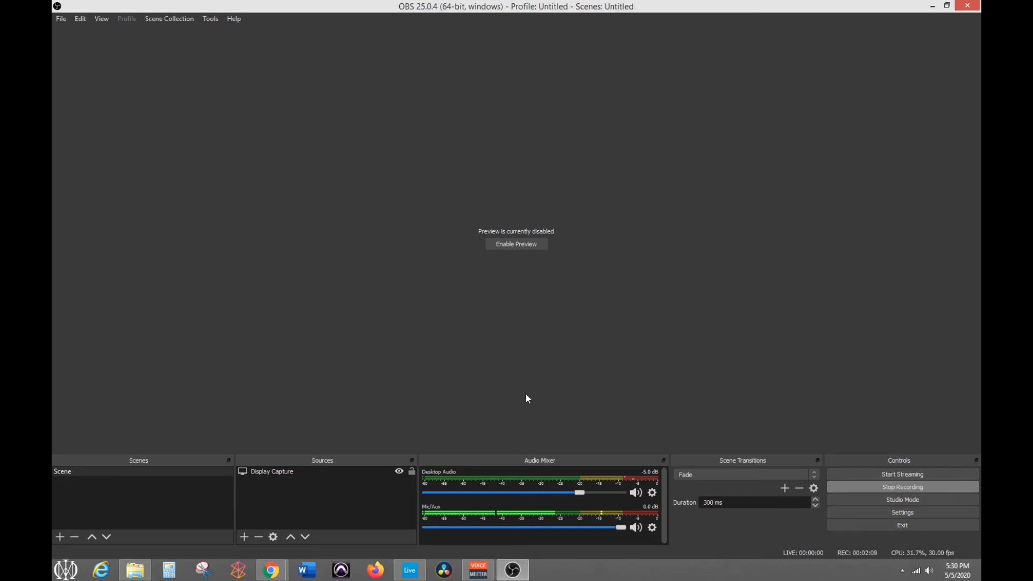
mouse_move(582, 456)
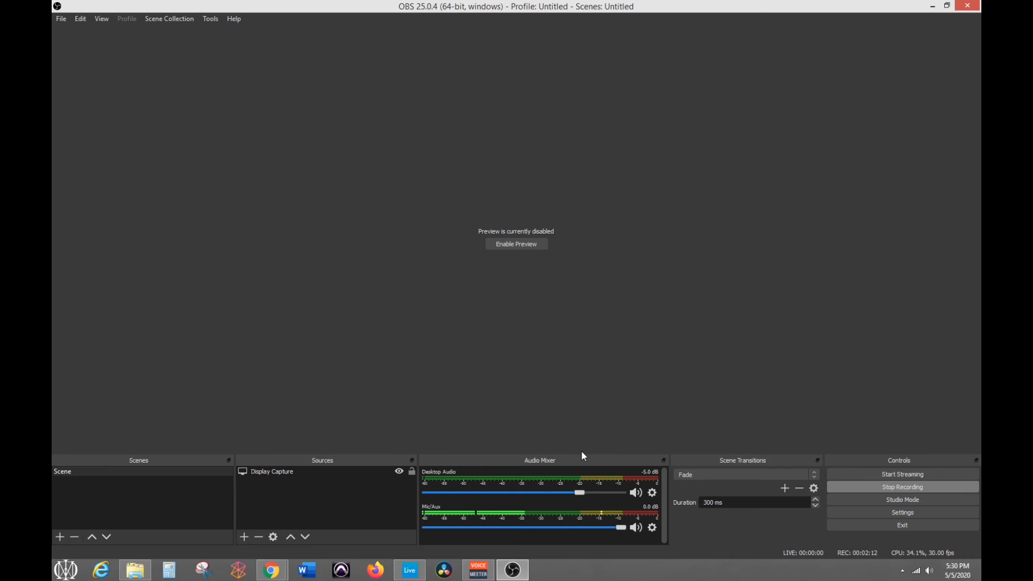
mouse_move(194, 60)
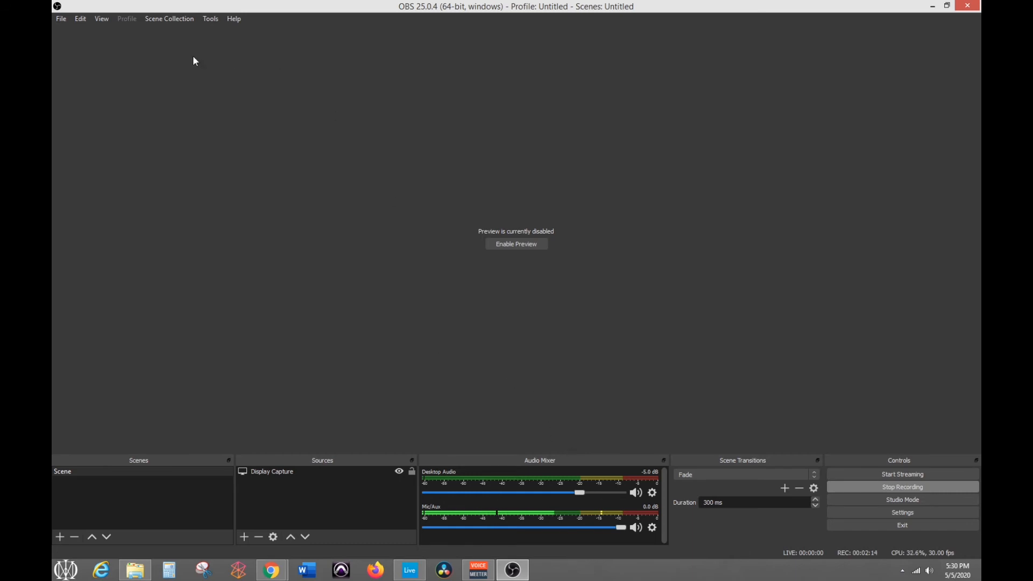
mouse_move(65, 24)
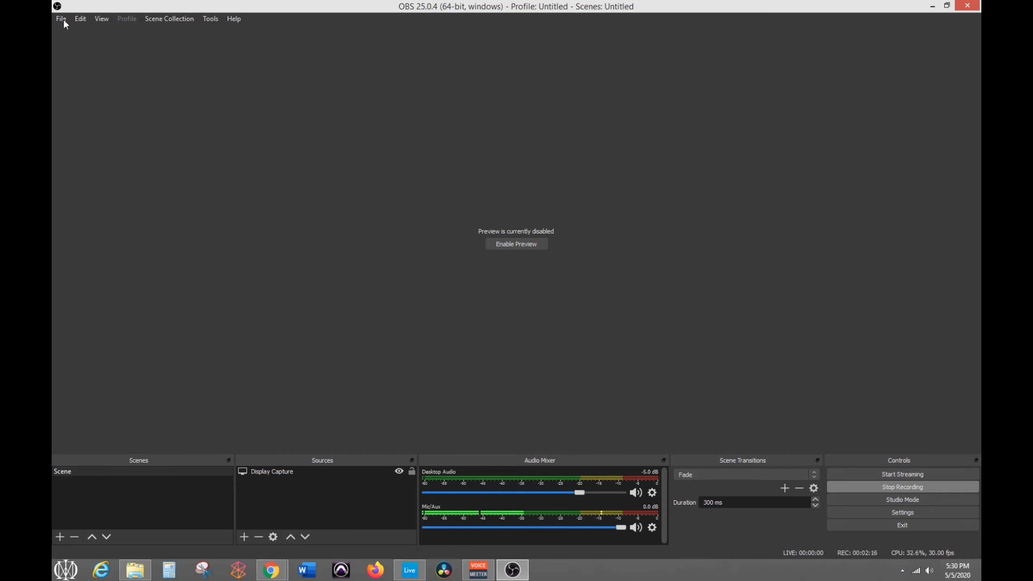
click(60, 18)
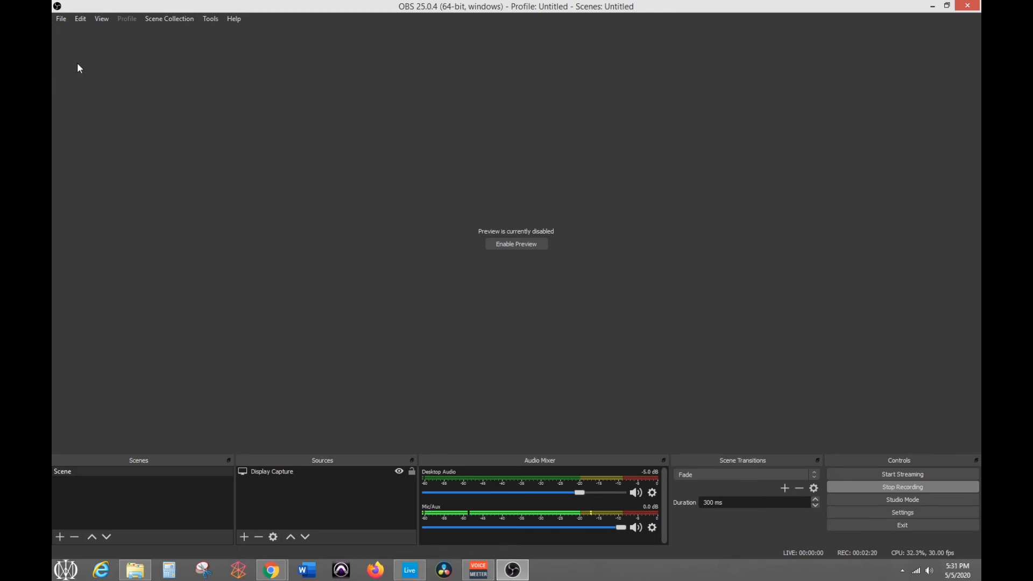
Show OBS's advanced Recording output: Videos path, MP4 format, audio tracks 1 and 2
click(902, 512)
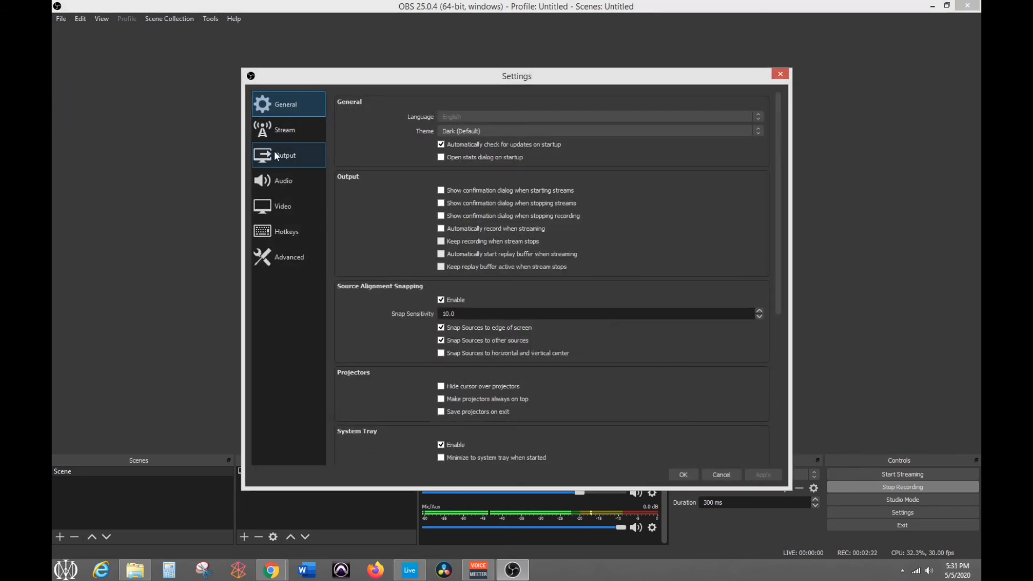
click(285, 155)
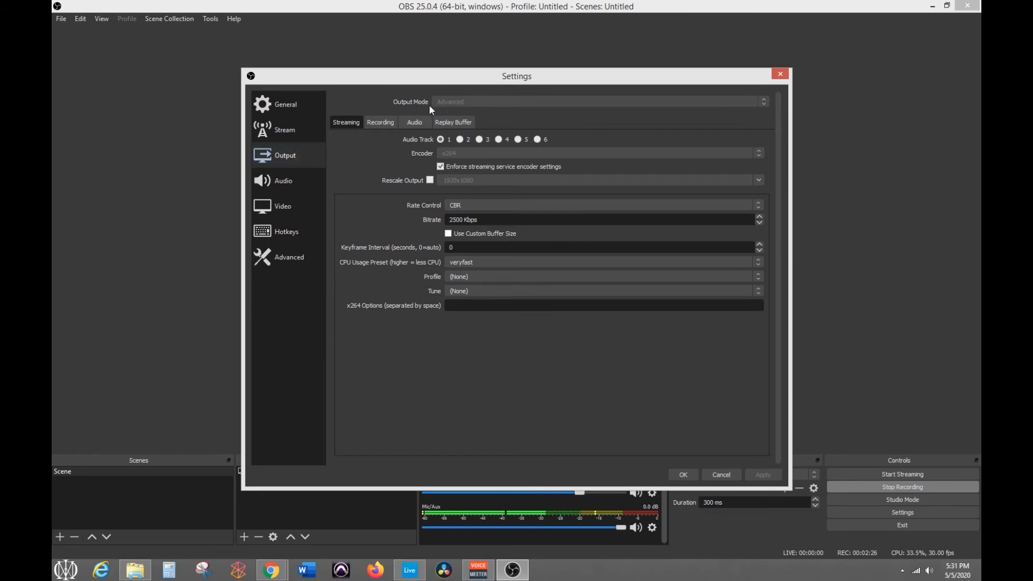
mouse_move(463, 113)
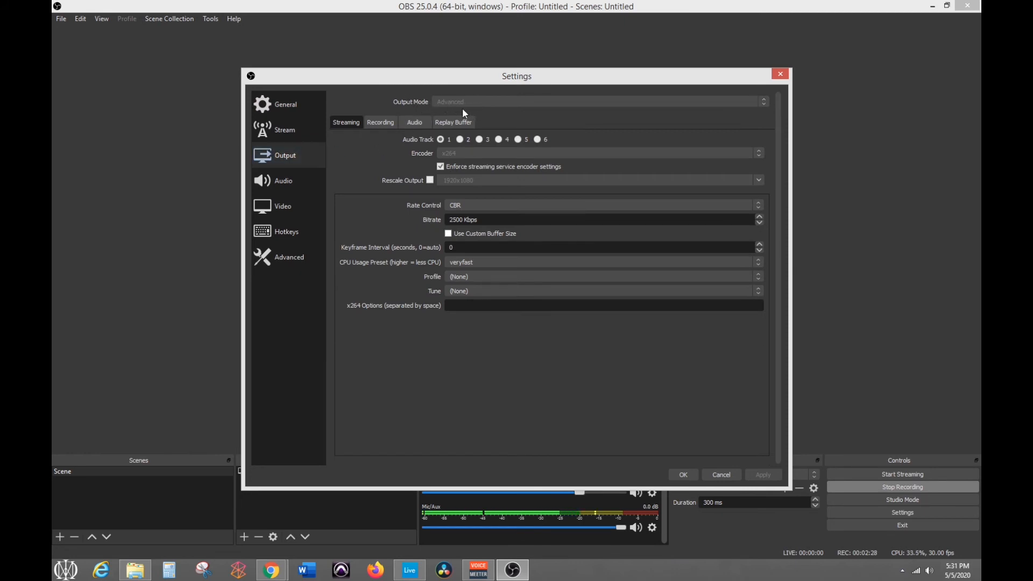
mouse_move(453, 121)
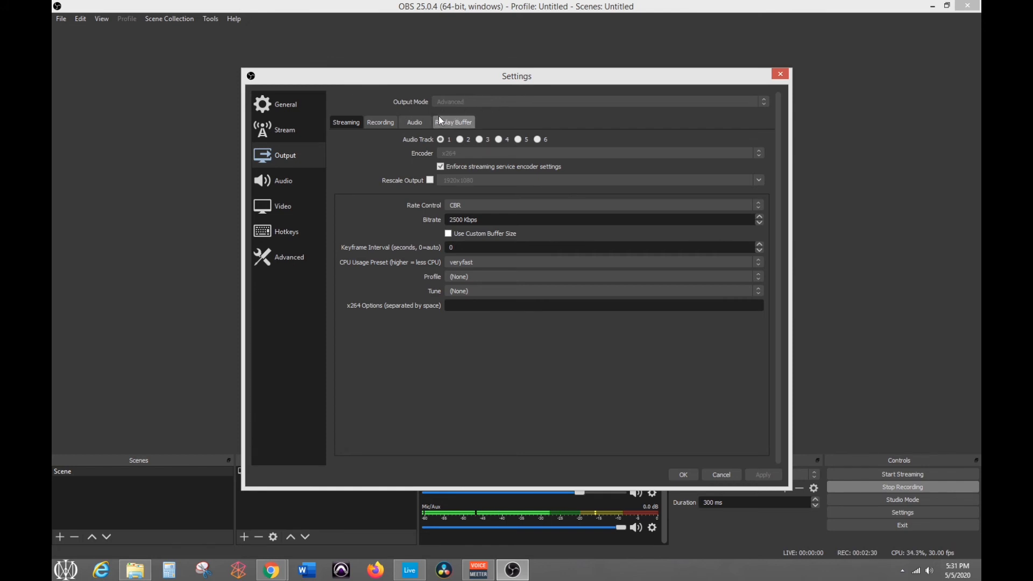
click(380, 122)
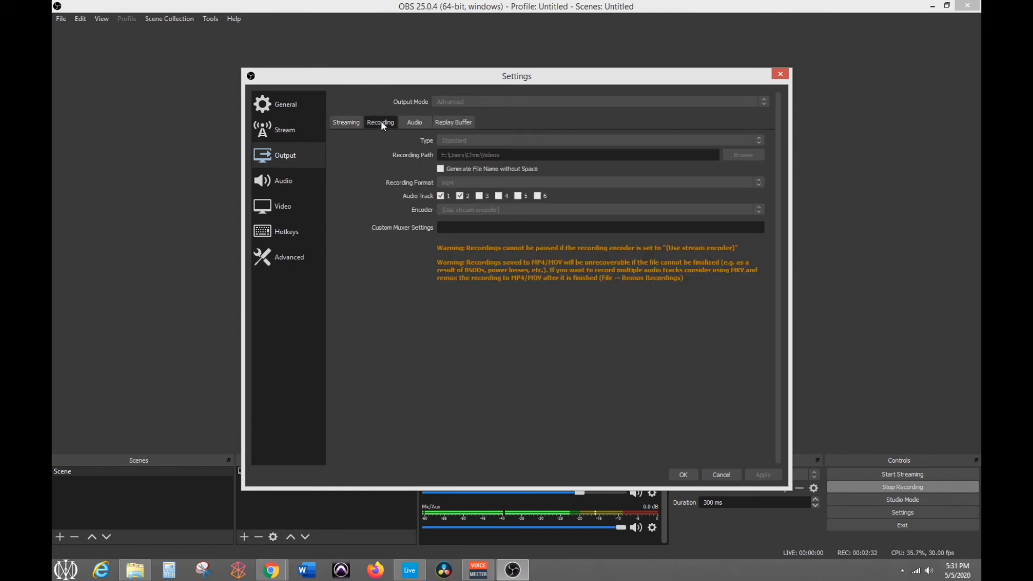
mouse_move(448, 191)
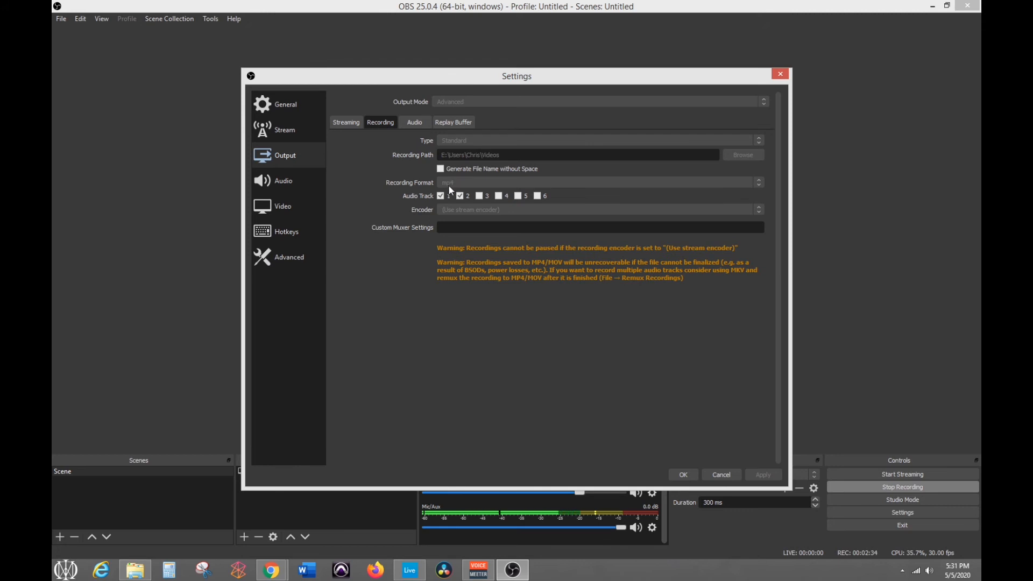
mouse_move(453, 205)
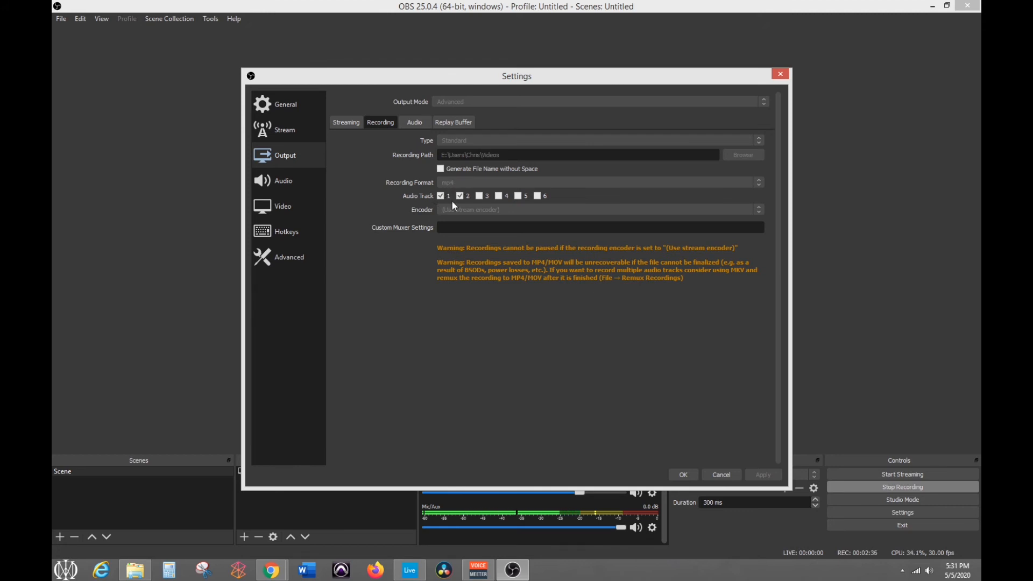
mouse_move(528, 540)
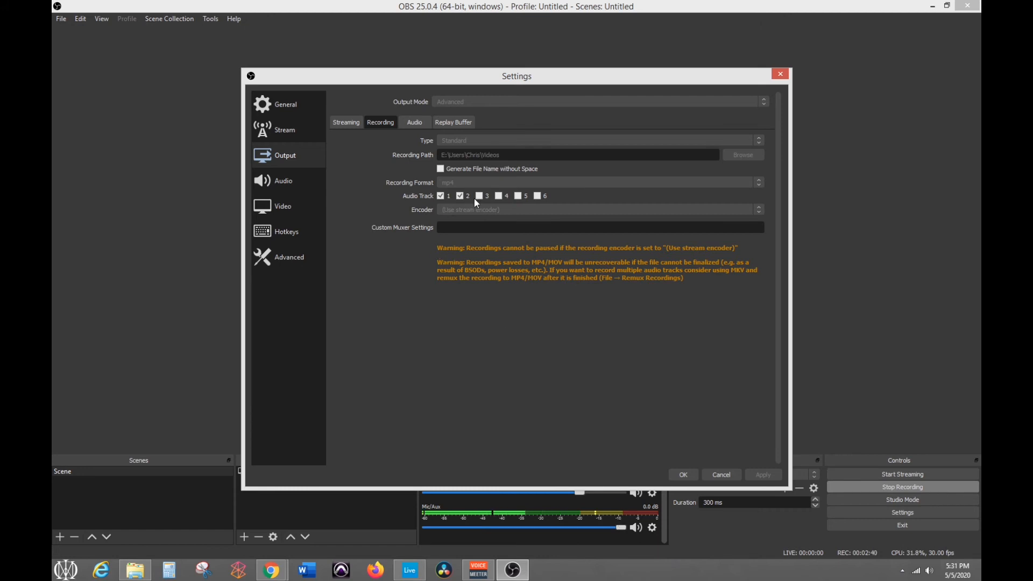
mouse_move(273, 314)
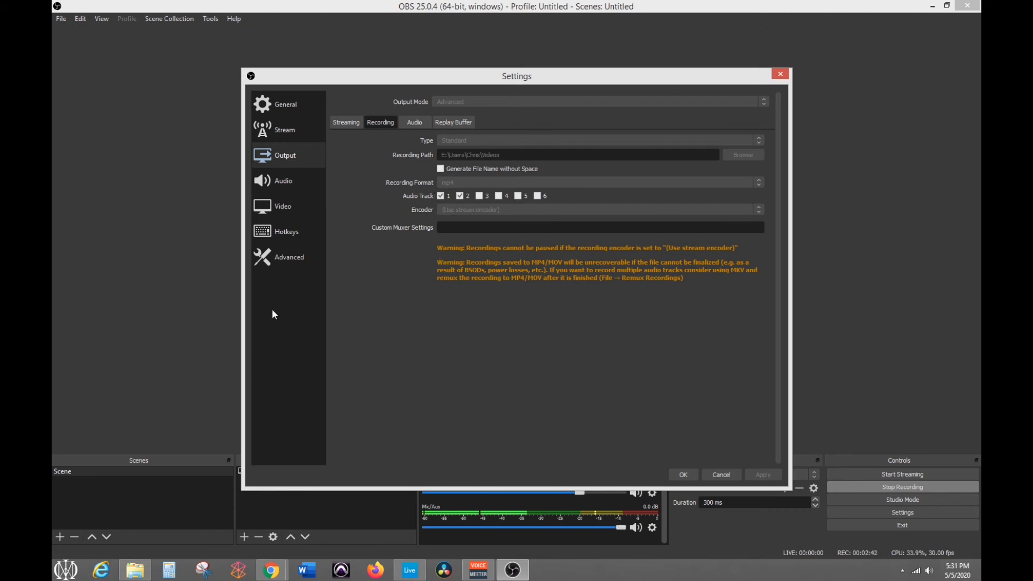
mouse_move(709, 399)
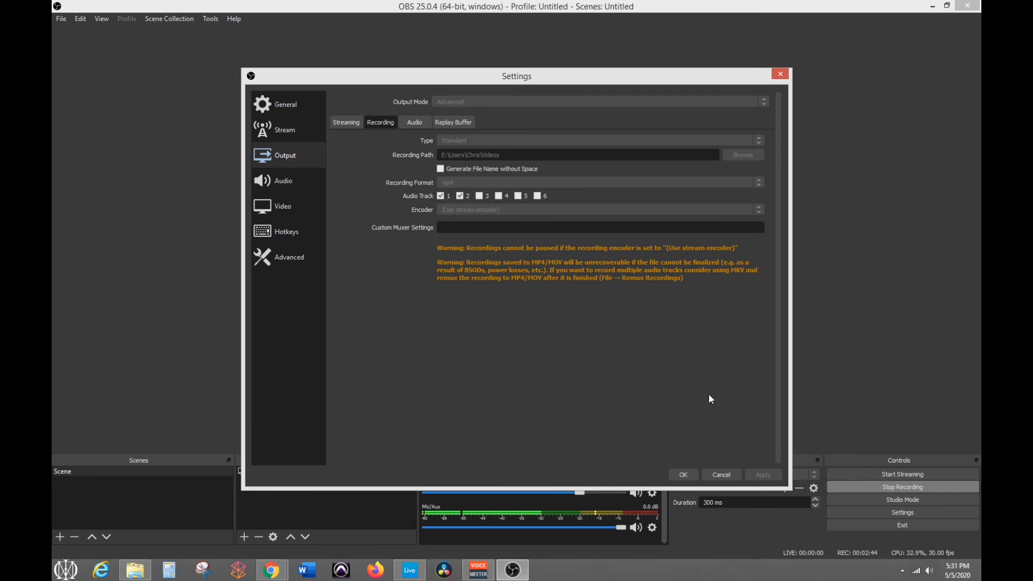
mouse_move(747, 465)
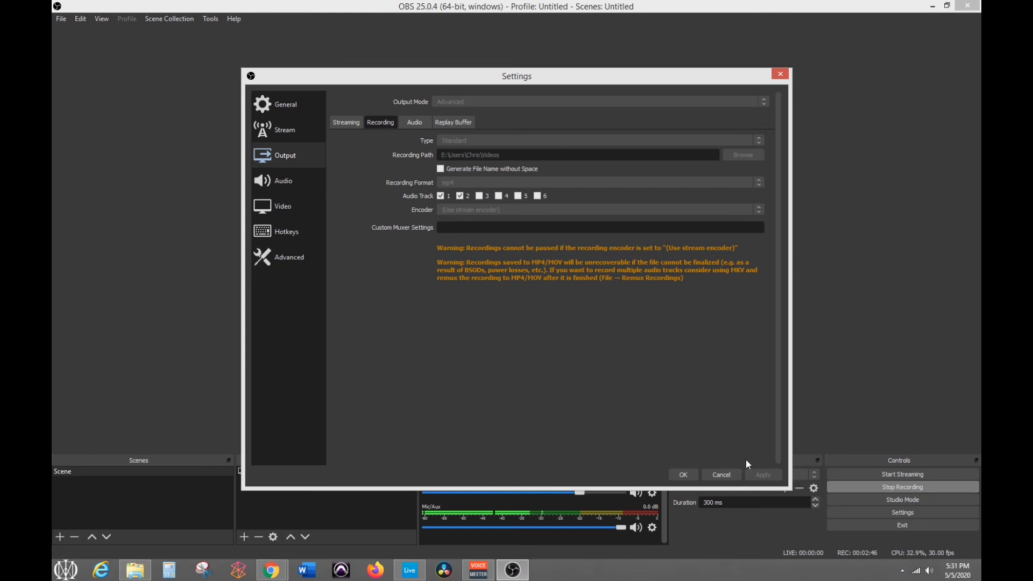
mouse_move(283, 180)
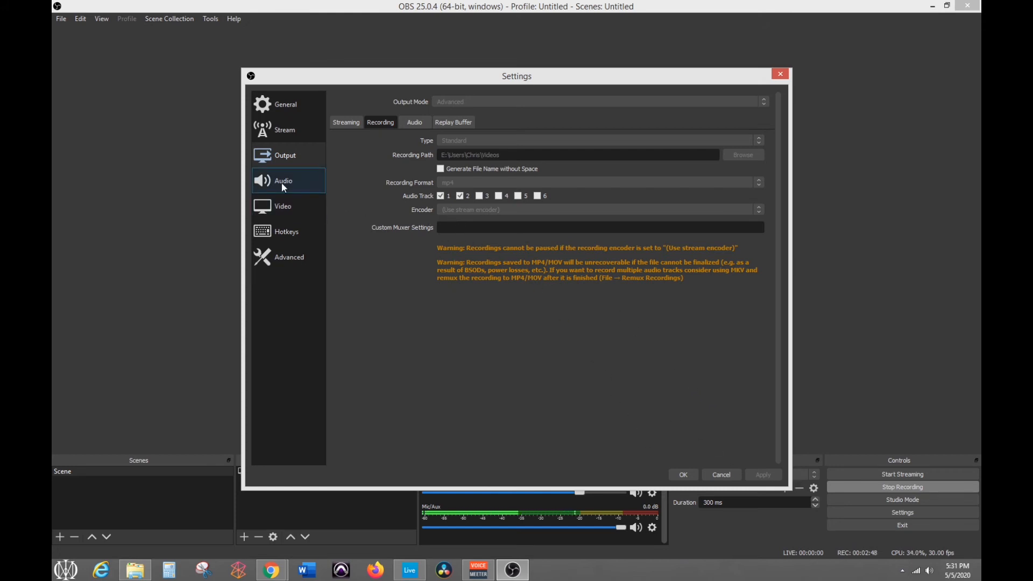
Review Realtek desktop audio and Avid Eleven Rack mic devices, then cancel out of Settings
click(283, 180)
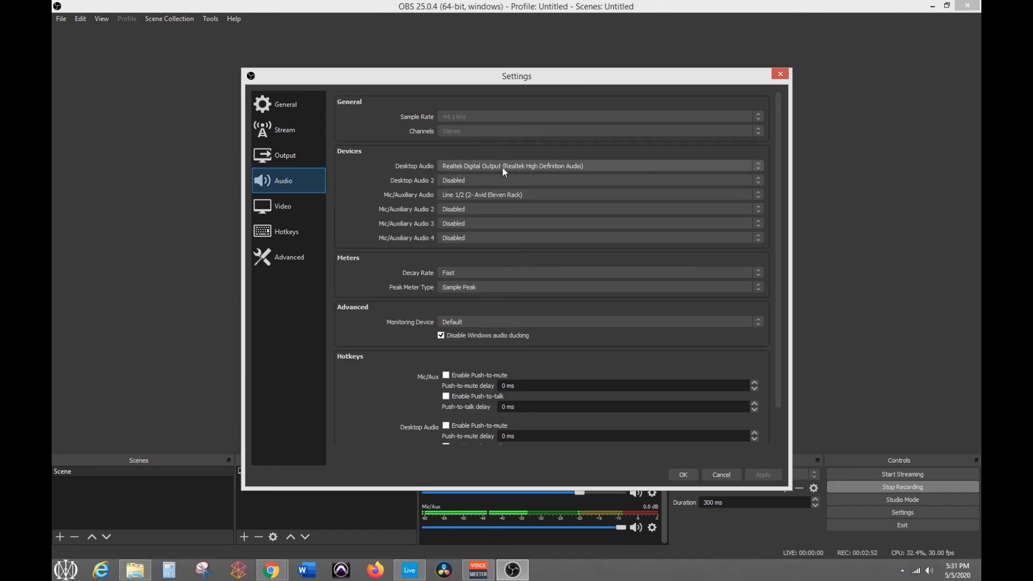
mouse_move(491, 177)
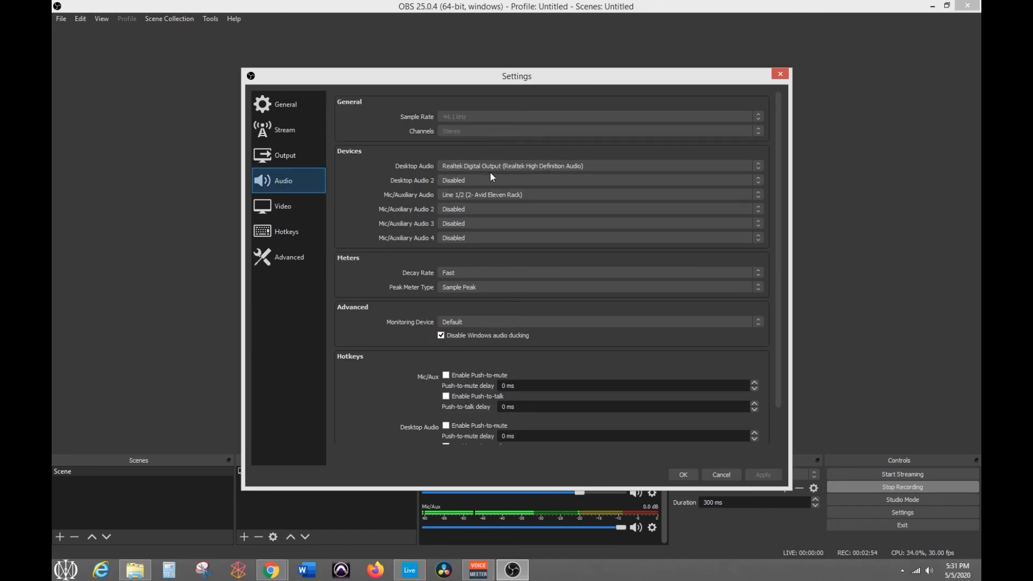
mouse_move(472, 212)
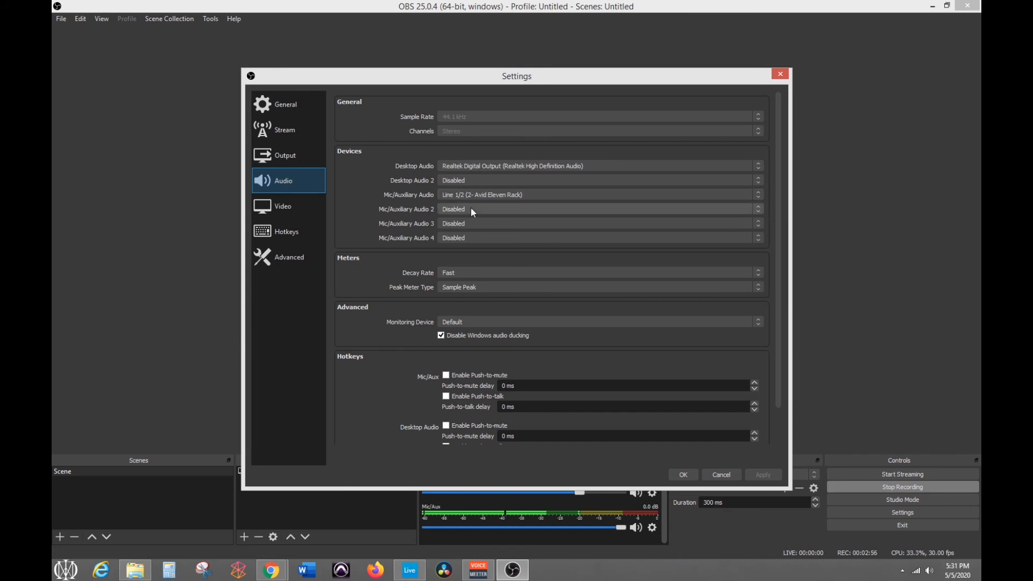
mouse_move(343, 221)
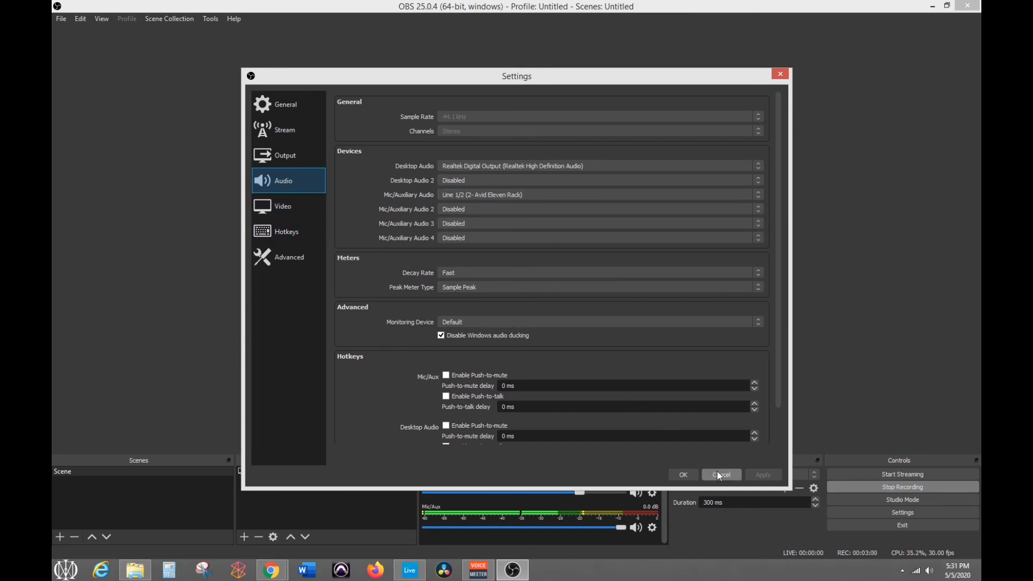
click(721, 475)
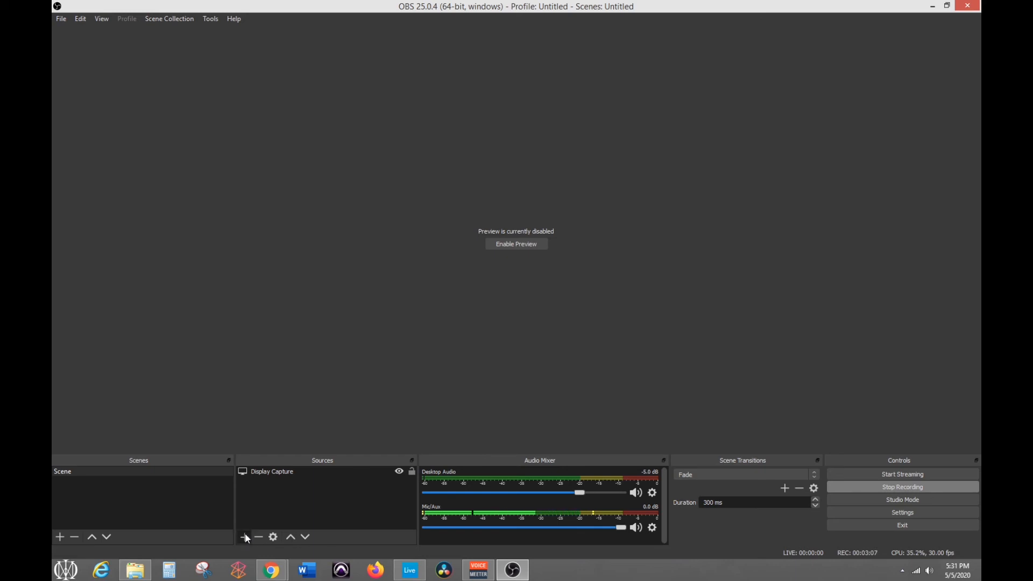
Browse the source-type list without adding anything, then bring up the Mic/Aux audio options menu
click(244, 536)
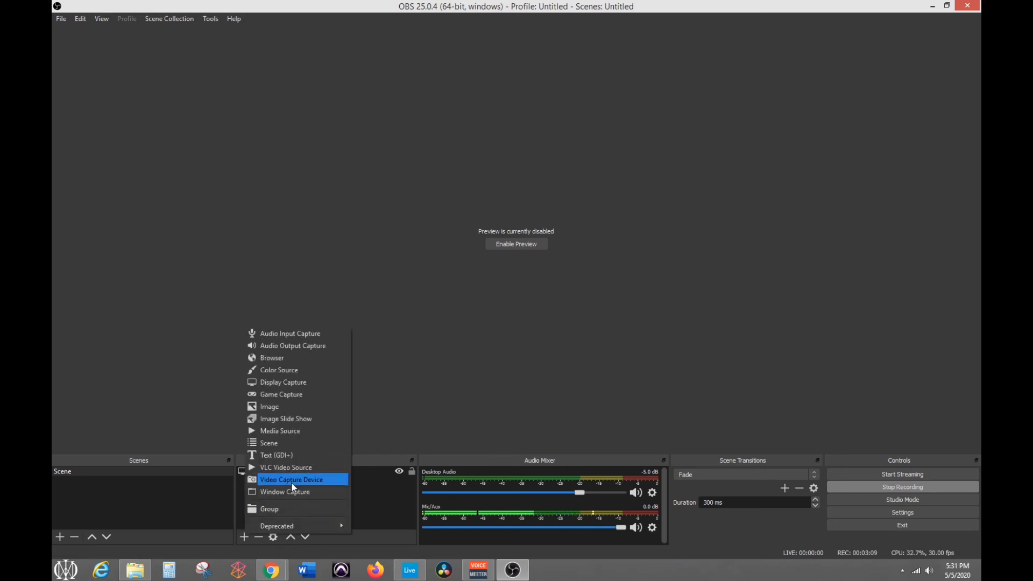
mouse_move(283, 382)
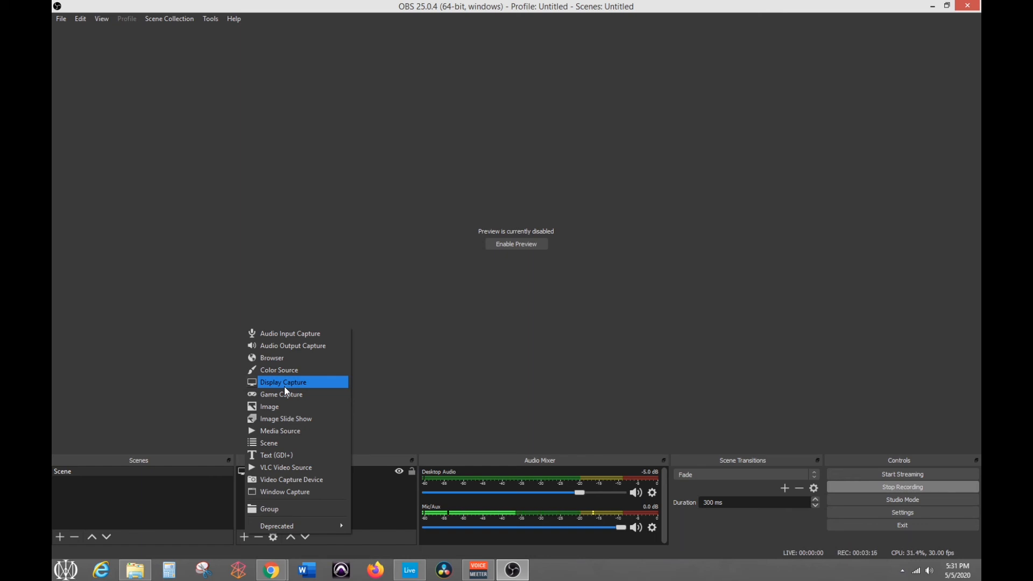
mouse_move(589, 460)
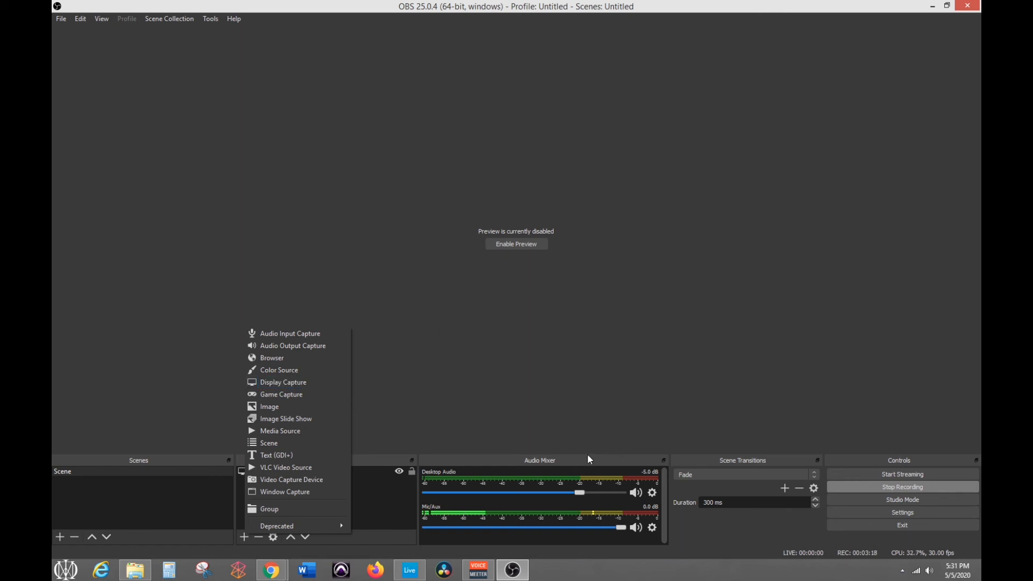
mouse_move(664, 427)
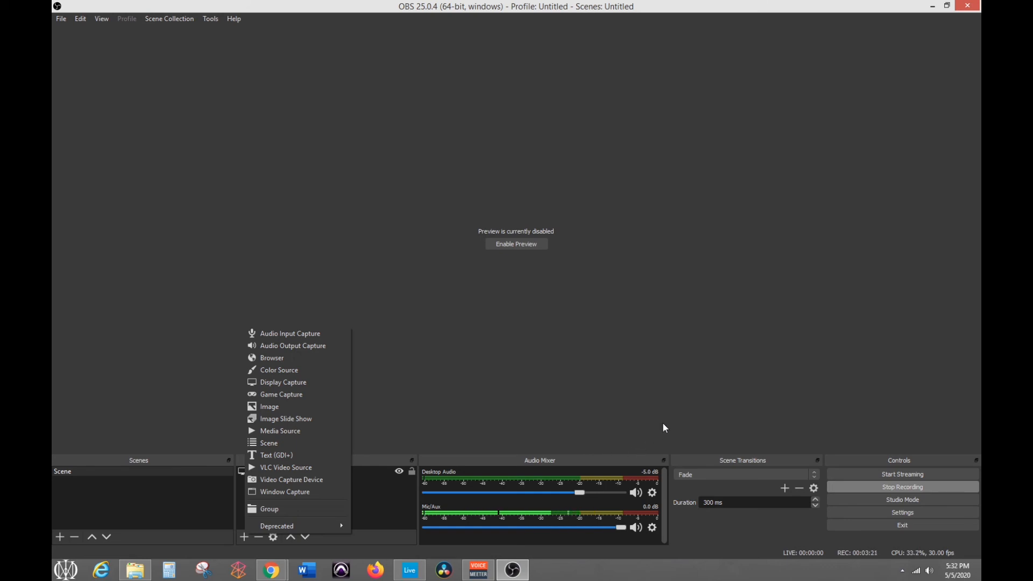
mouse_move(353, 397)
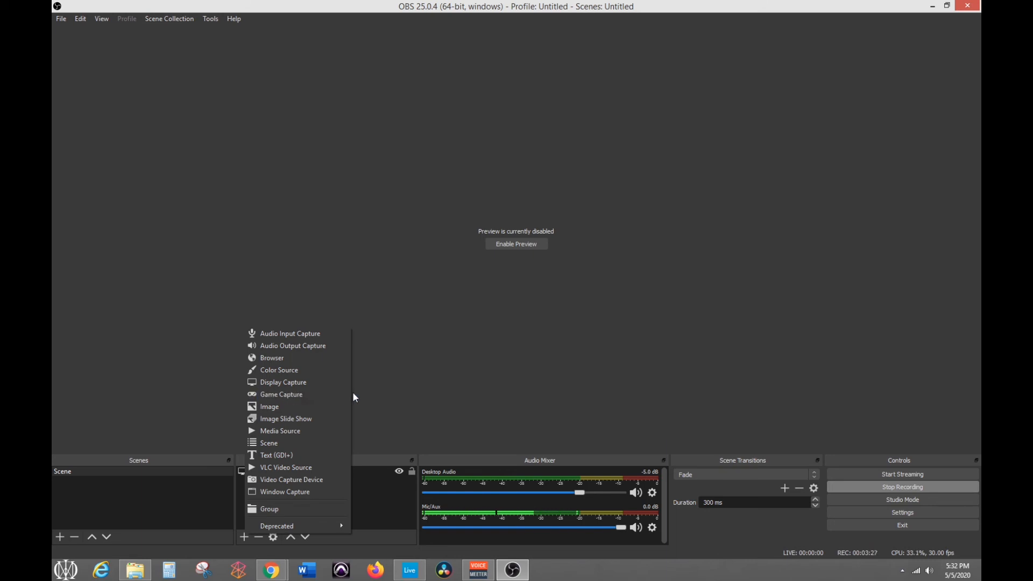
click(283, 382)
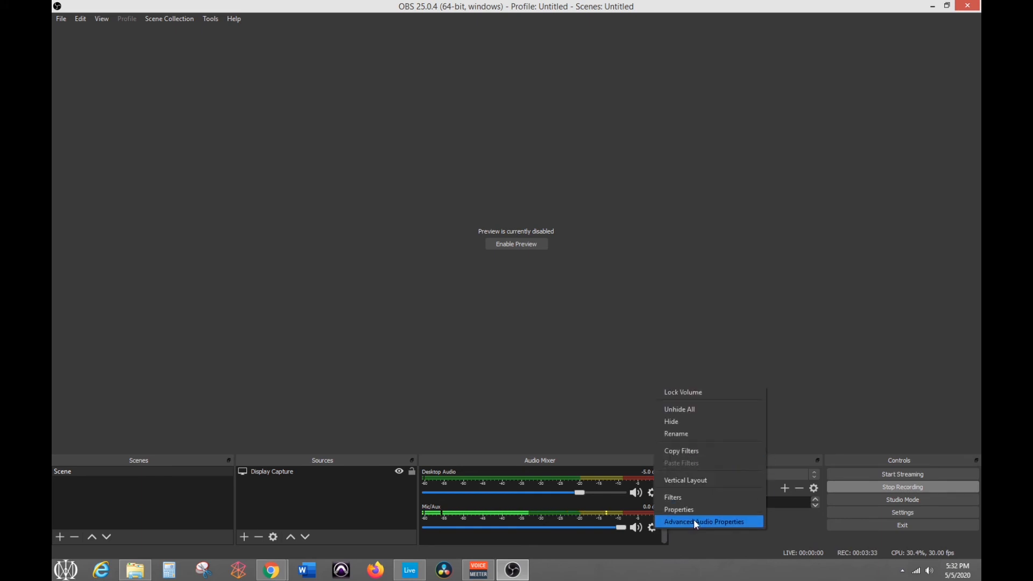
In Advanced Audio Properties, route Desktop Audio to track 1 and Mic/Aux to track 2, then close
click(704, 521)
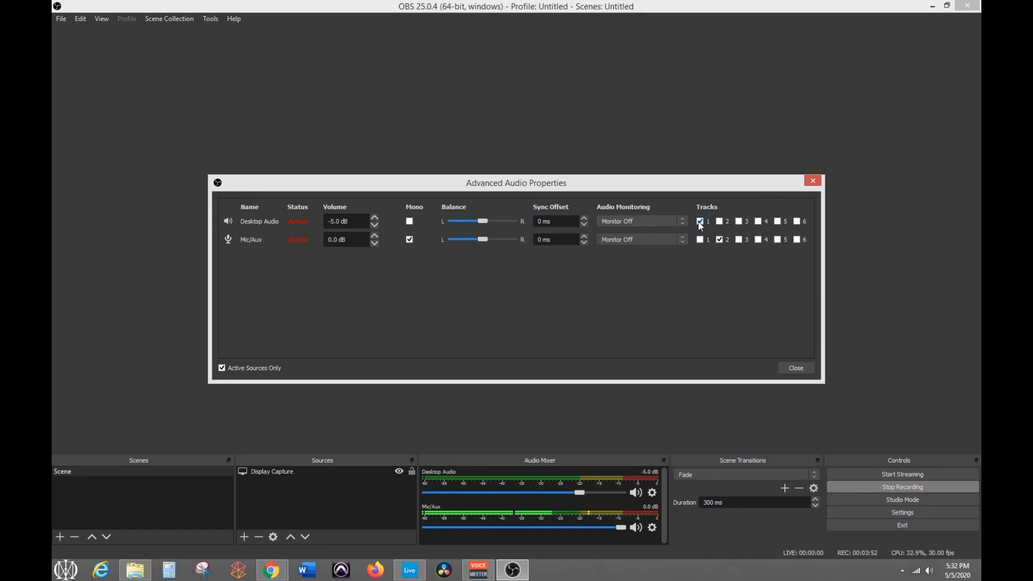
click(699, 220)
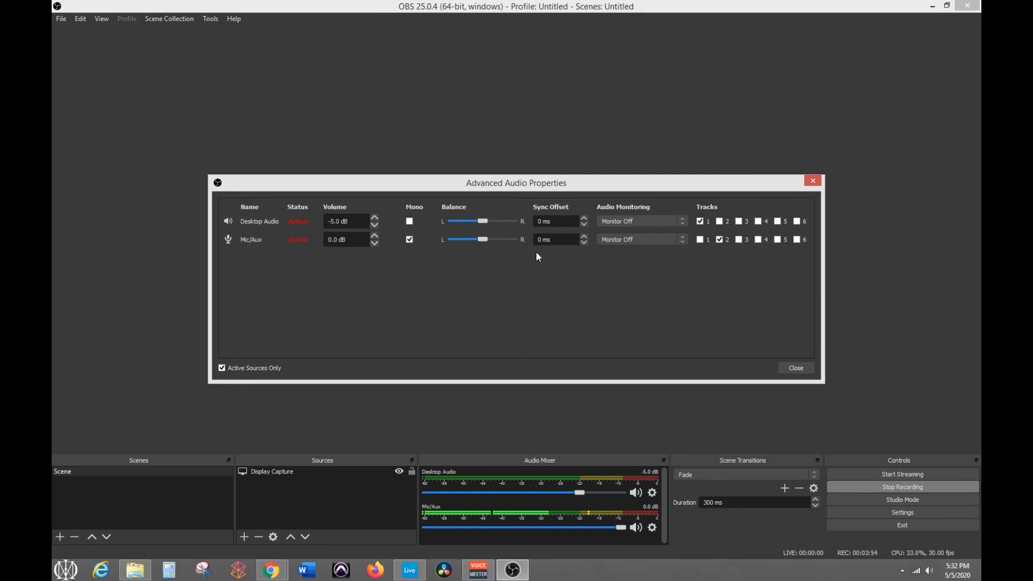
click(720, 239)
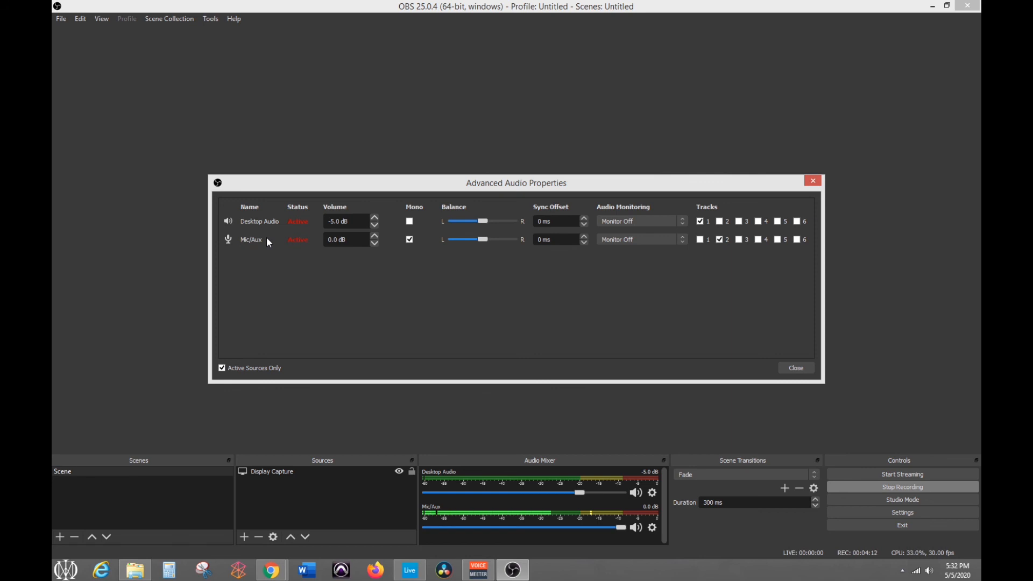
click(795, 368)
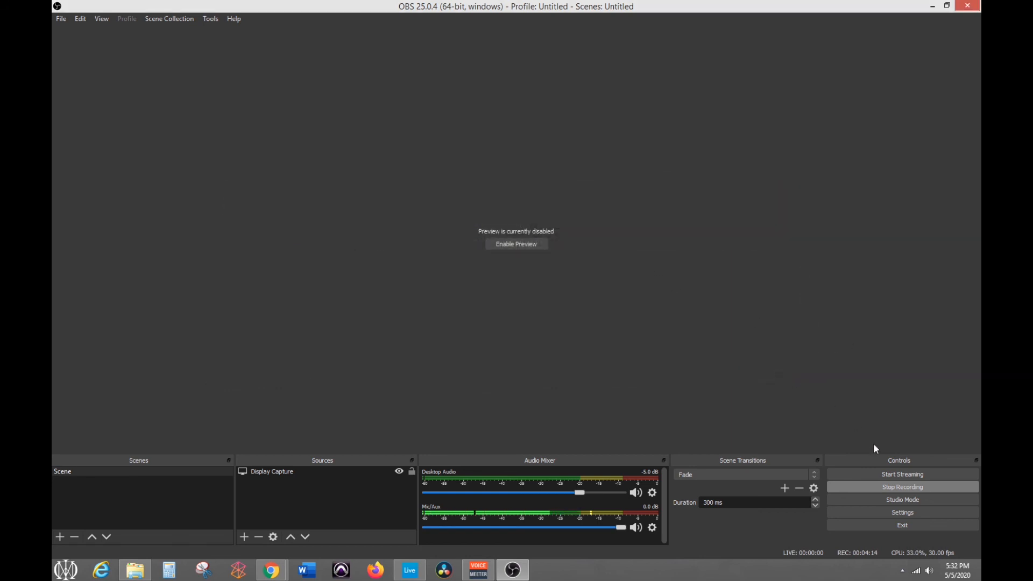
click(135, 570)
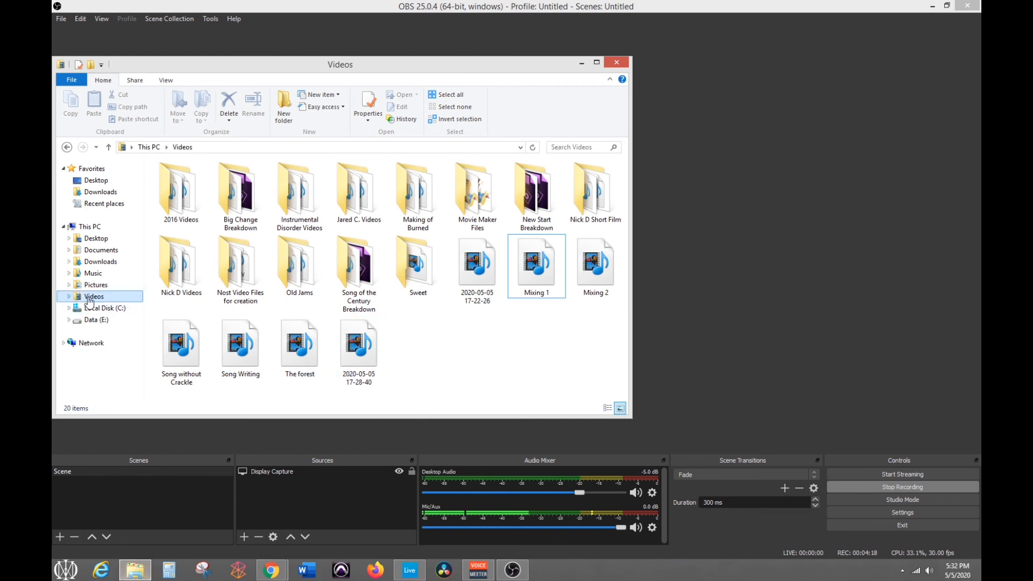
click(476, 264)
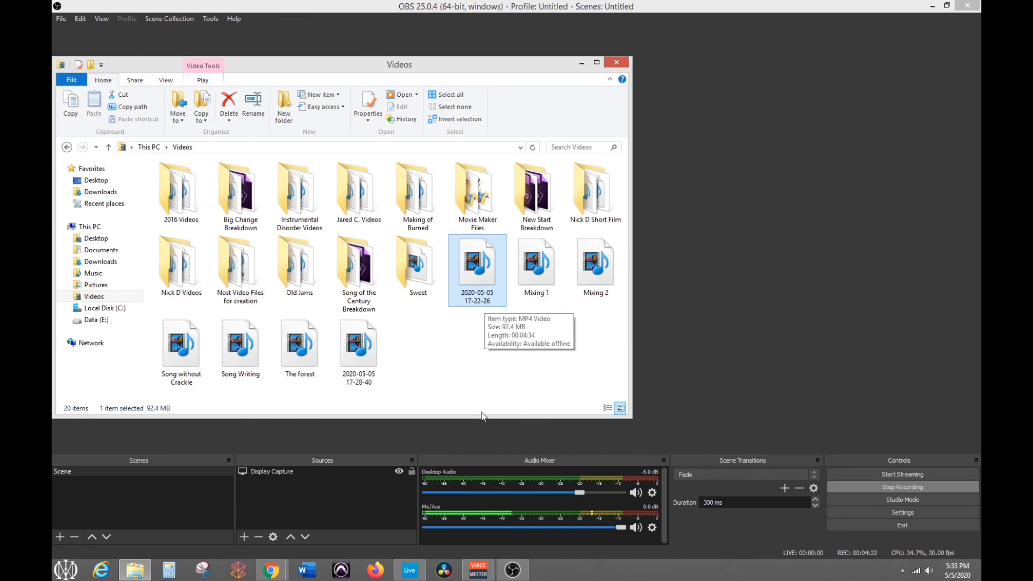
mouse_move(508, 536)
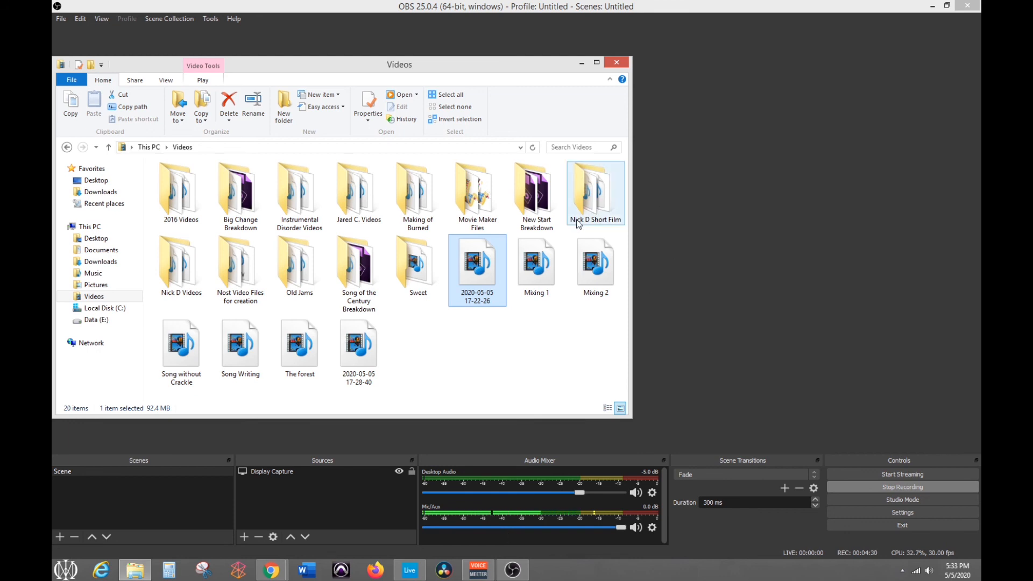
mouse_move(518, 263)
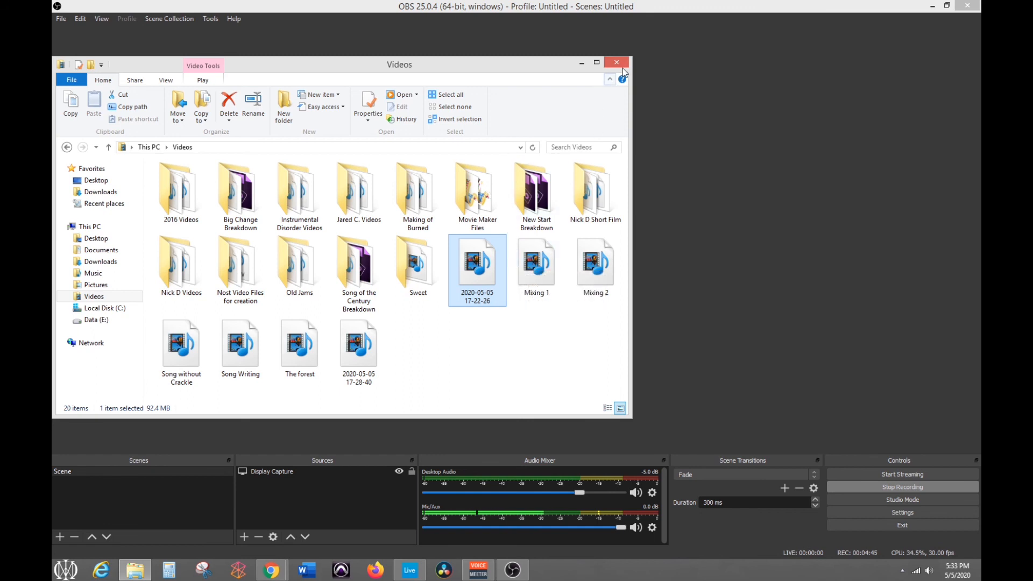
mouse_move(608, 78)
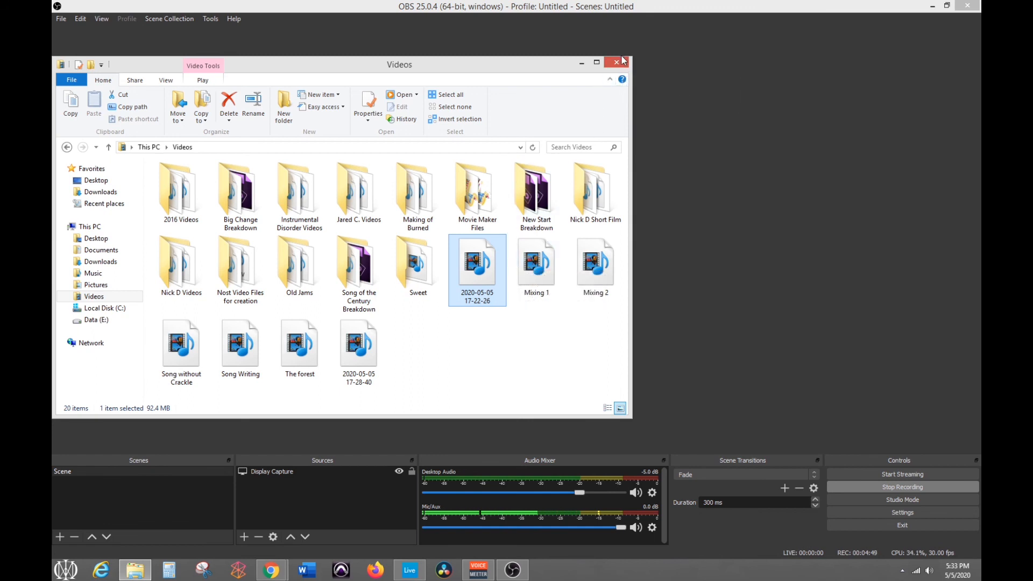
mouse_move(711, 210)
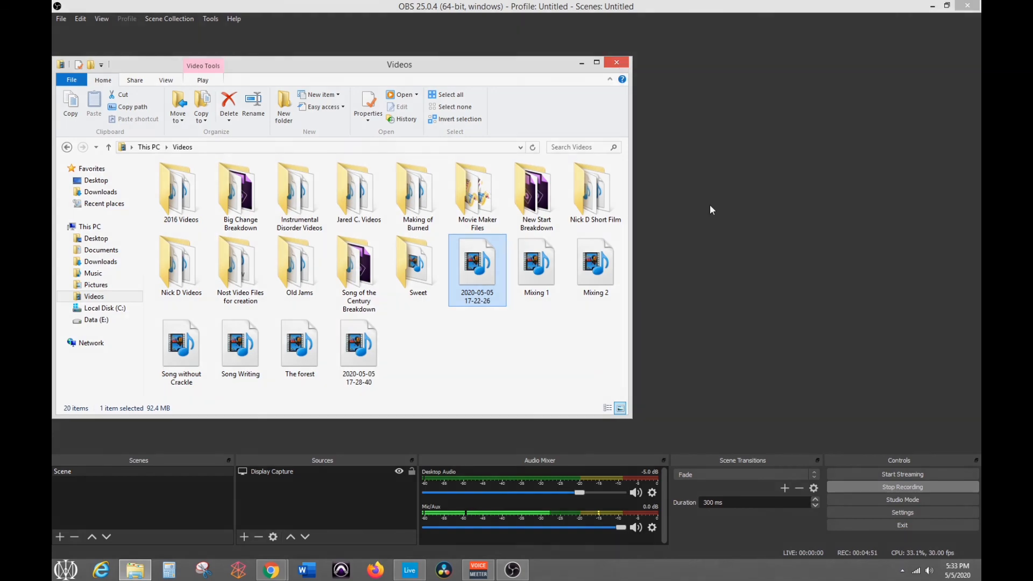